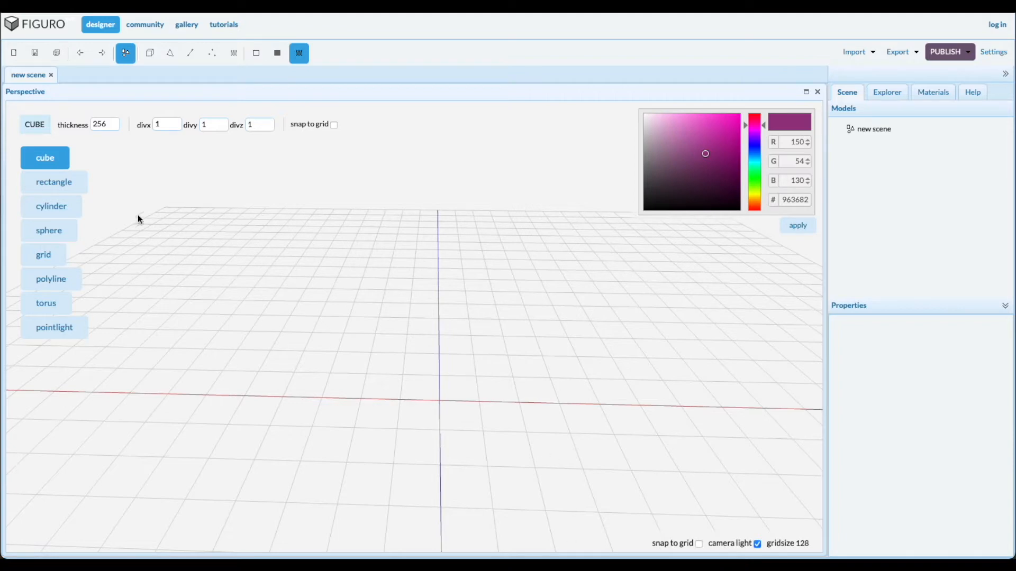
{"action": "mouse_move", "coordinate": [27, 136]}
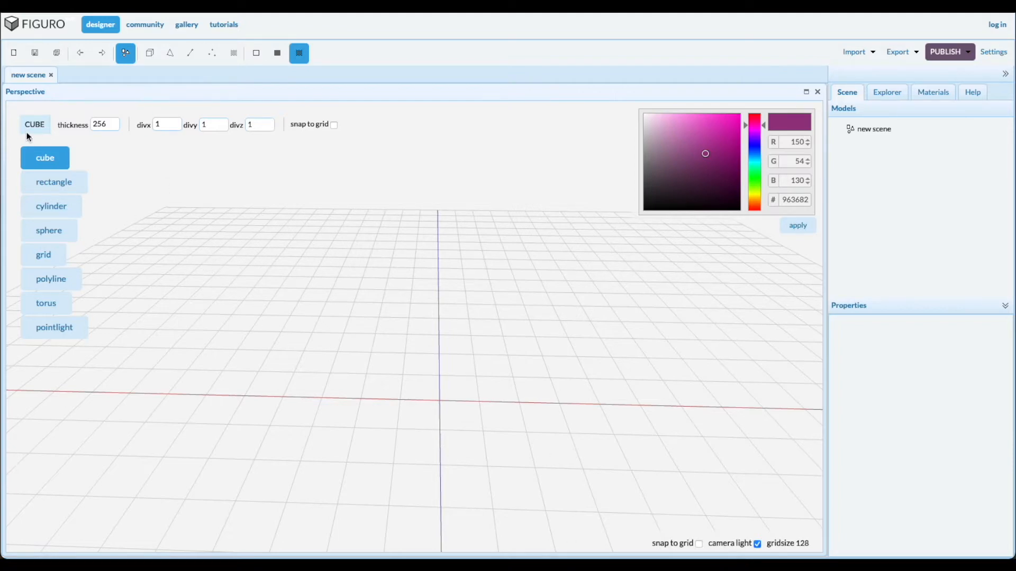
{"action": "mouse_move", "coordinate": [402, 375]}
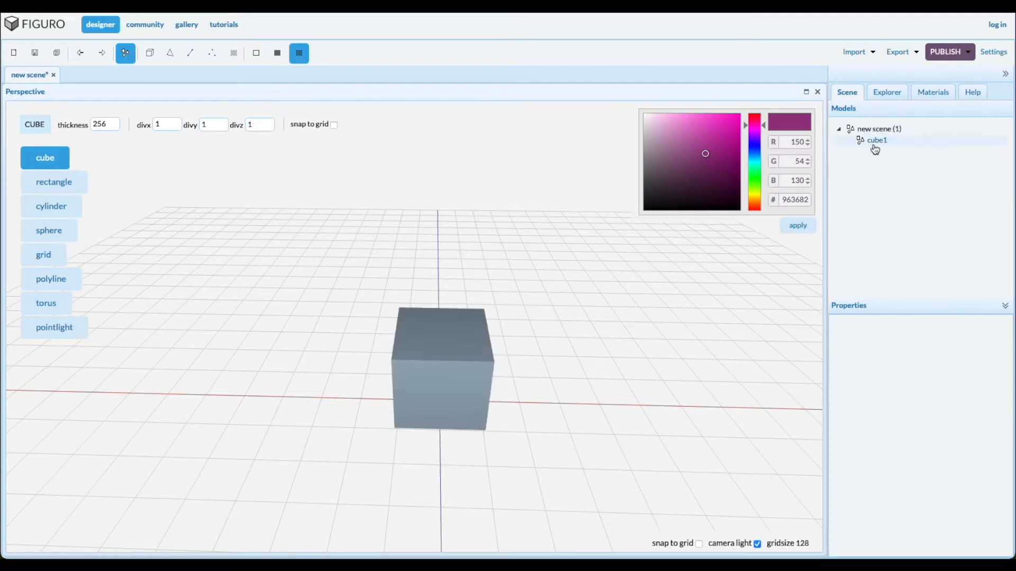
- Select cube1 in the Scene tree and switch to Polygons editing mode
{"action": "left_click", "coordinate": [171, 52]}
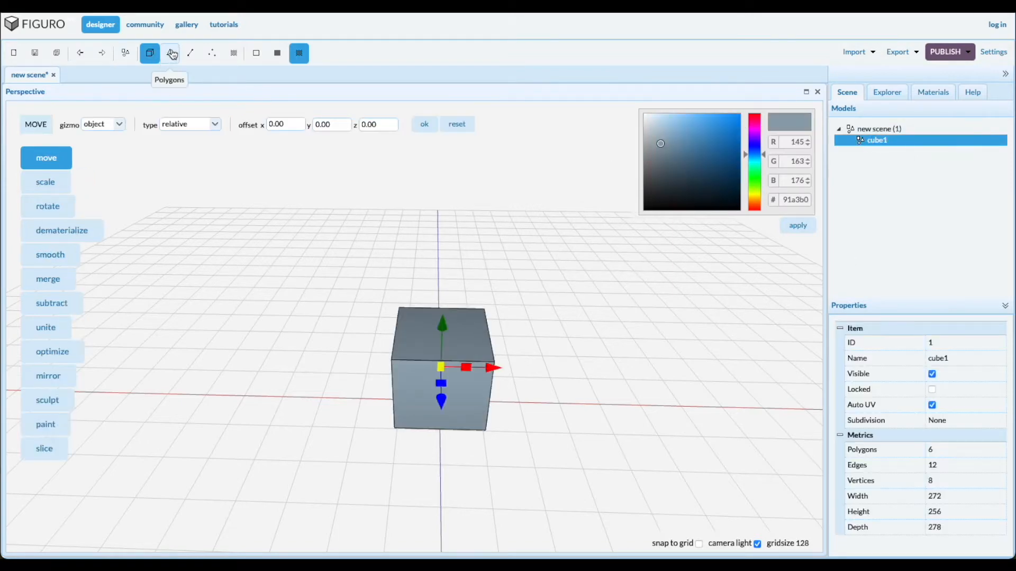
{"action": "left_click", "coordinate": [170, 53]}
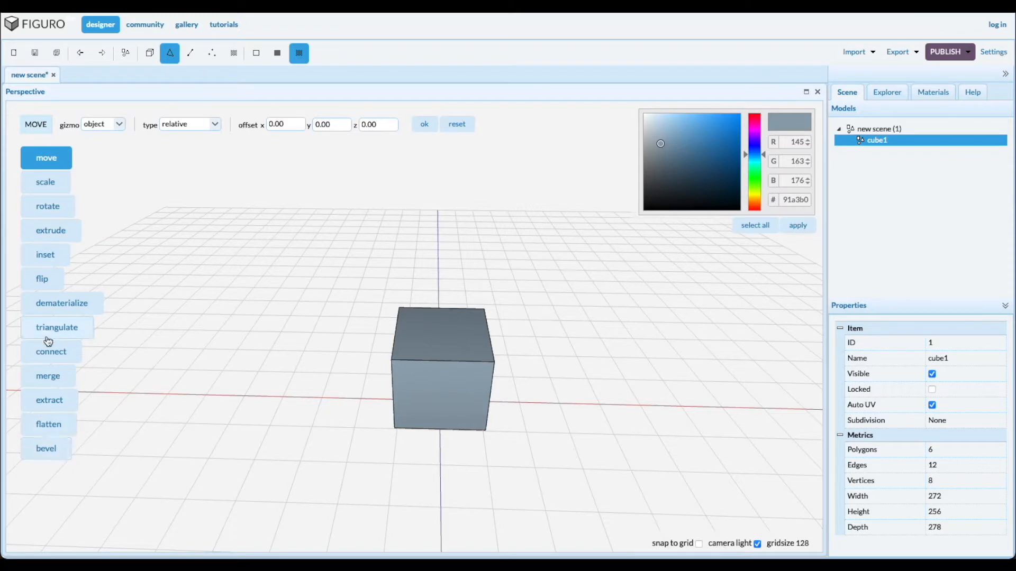
{"action": "mouse_move", "coordinate": [55, 202]}
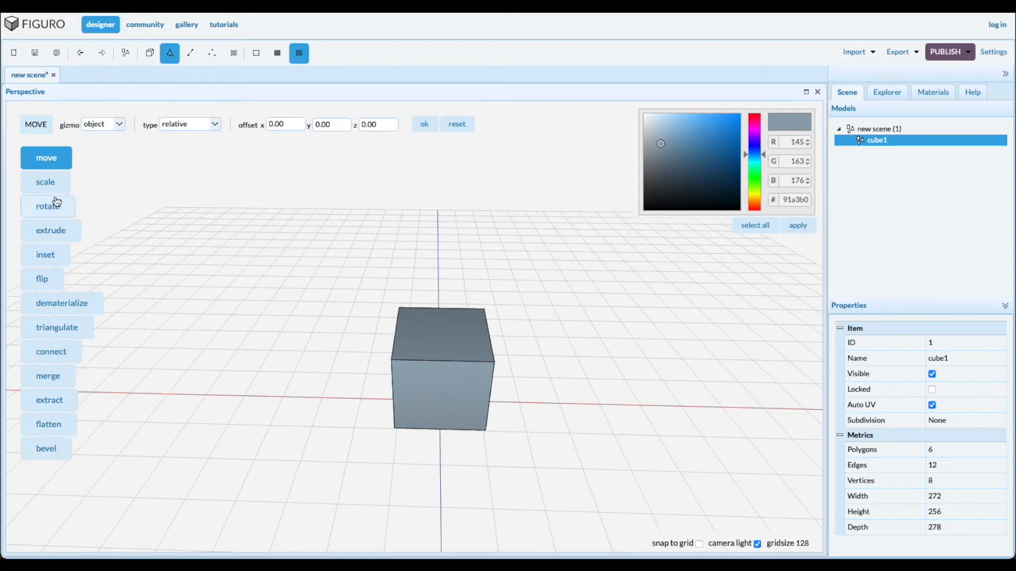
{"action": "mouse_move", "coordinate": [49, 298]}
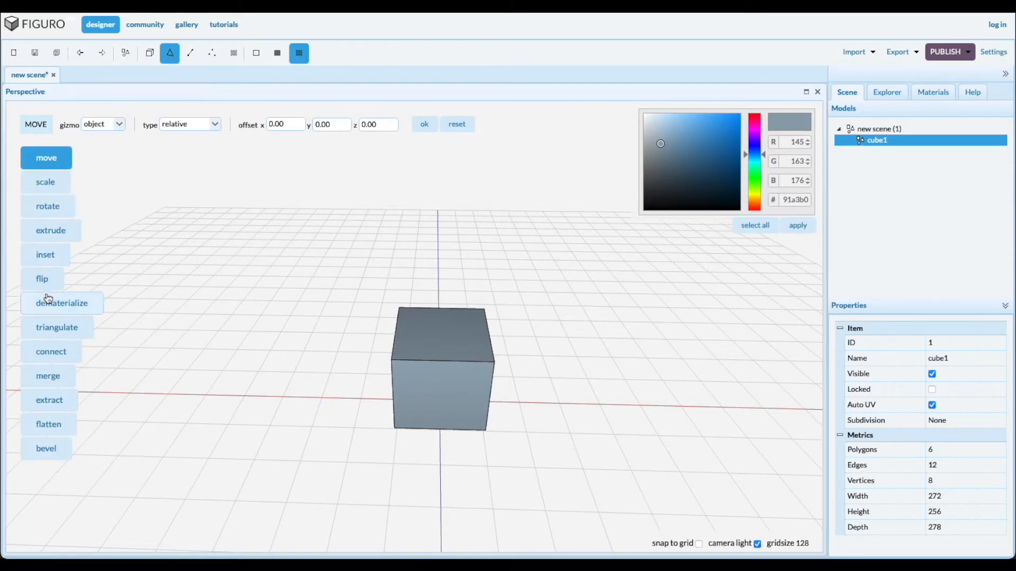
{"action": "mouse_move", "coordinate": [41, 279]}
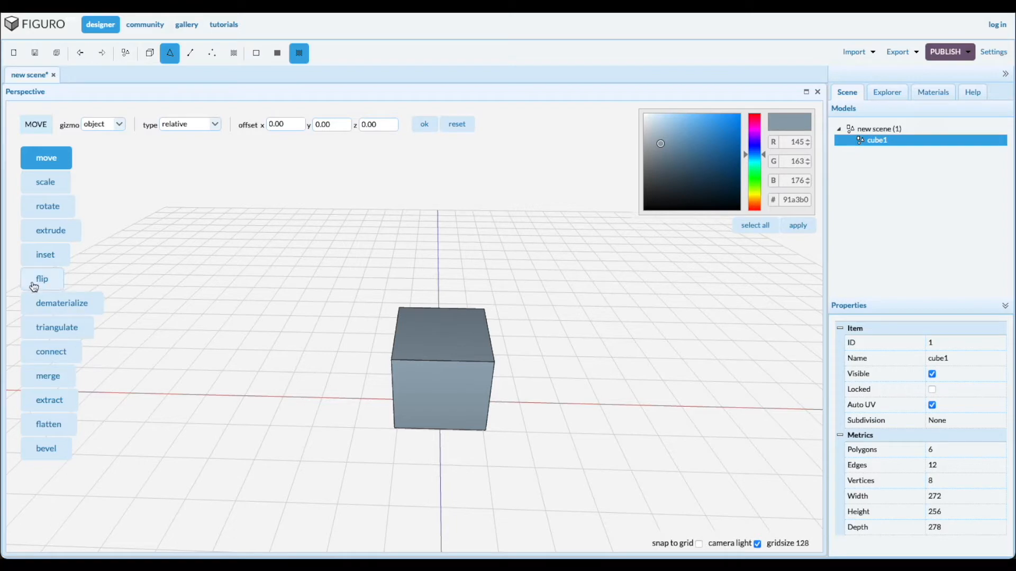
- Choose the polygon flip operation for the cube's top face
{"action": "left_click", "coordinate": [42, 279]}
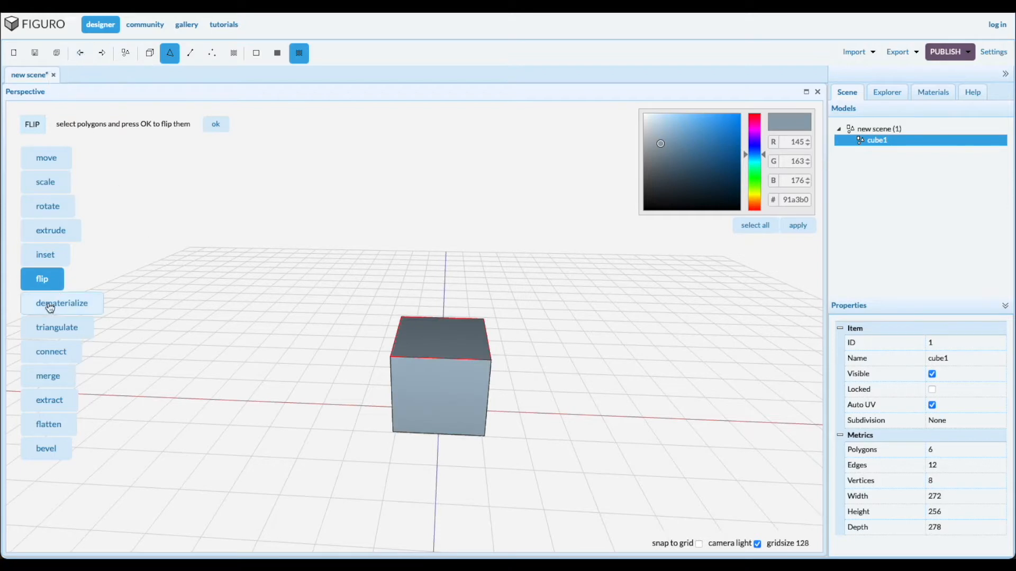
- Apply the brick texture from Materials to the cube's top face, then dematerialize it
{"action": "left_click", "coordinate": [62, 303]}
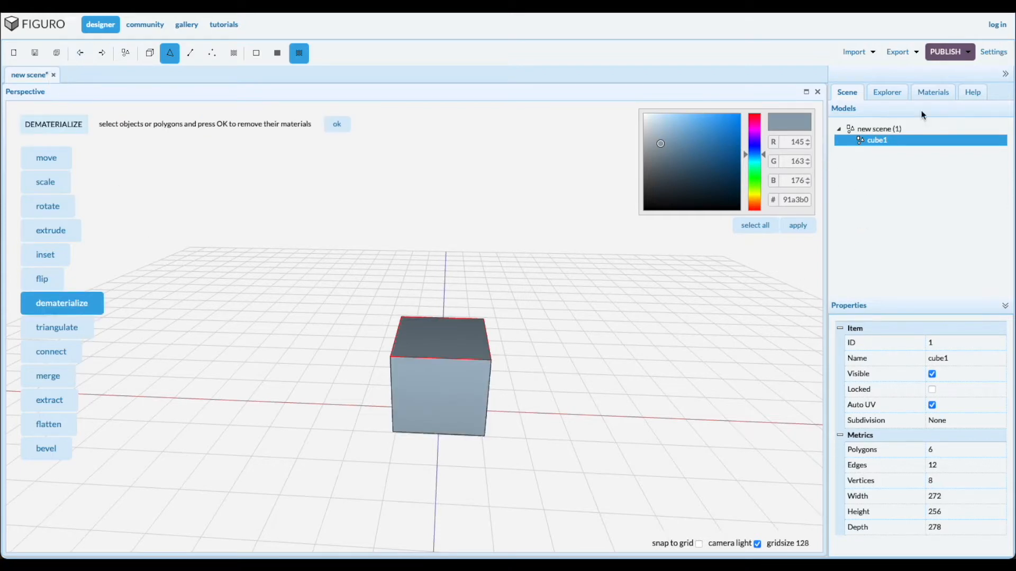
{"action": "left_click", "coordinate": [933, 92]}
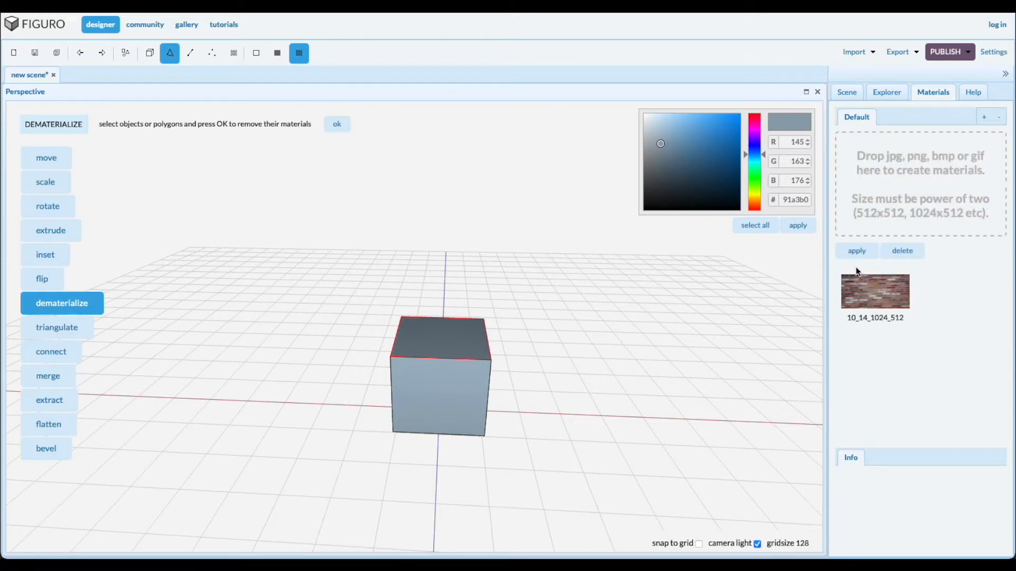
{"action": "left_click", "coordinate": [439, 340]}
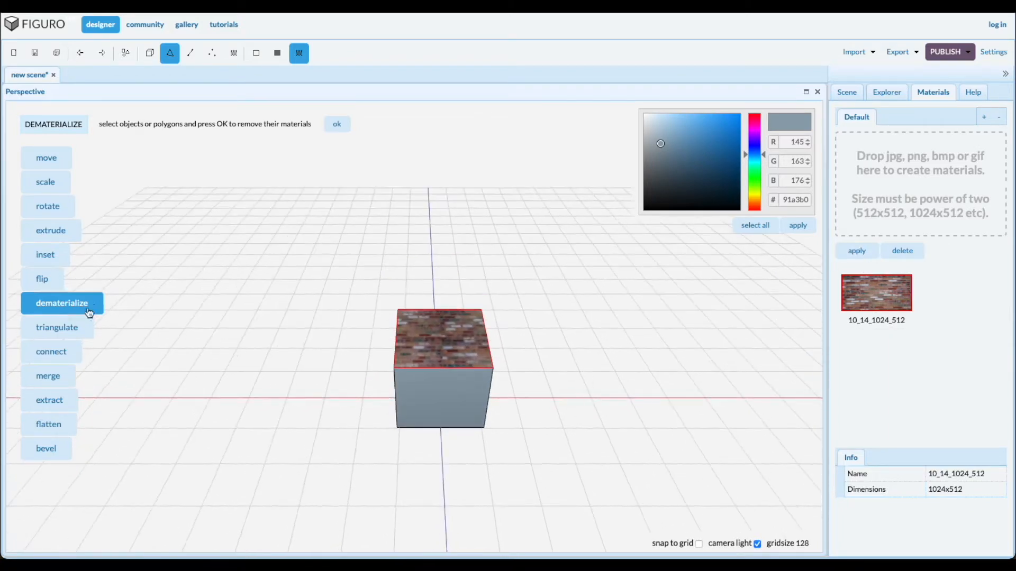
{"action": "left_click", "coordinate": [337, 124]}
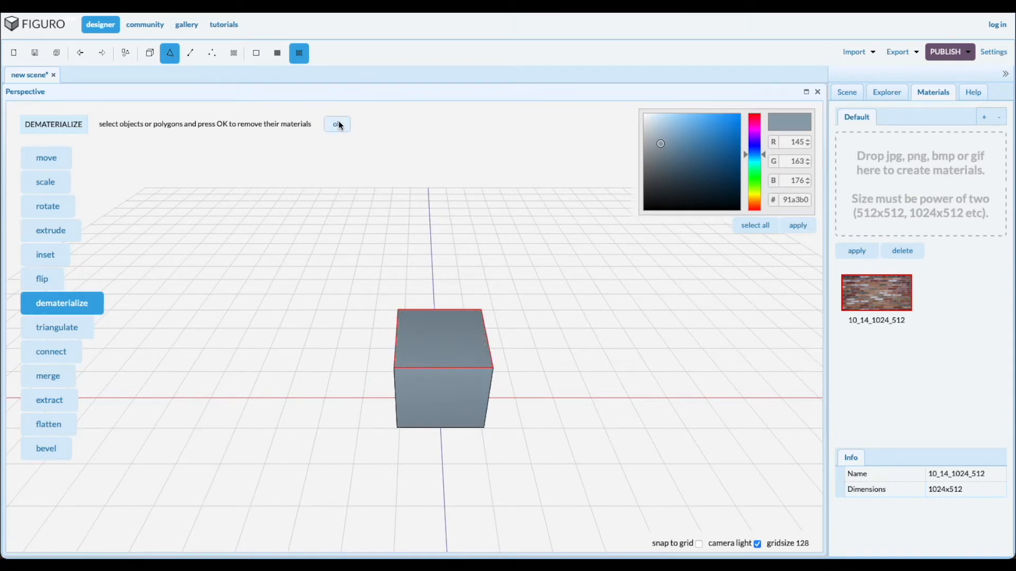
{"action": "mouse_move", "coordinate": [56, 327]}
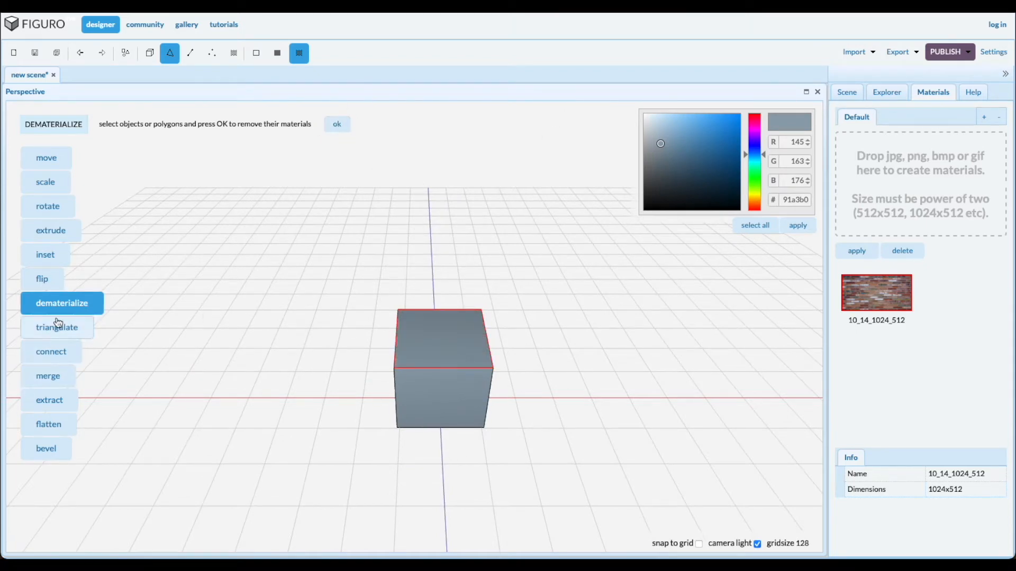
{"action": "left_click", "coordinate": [56, 327]}
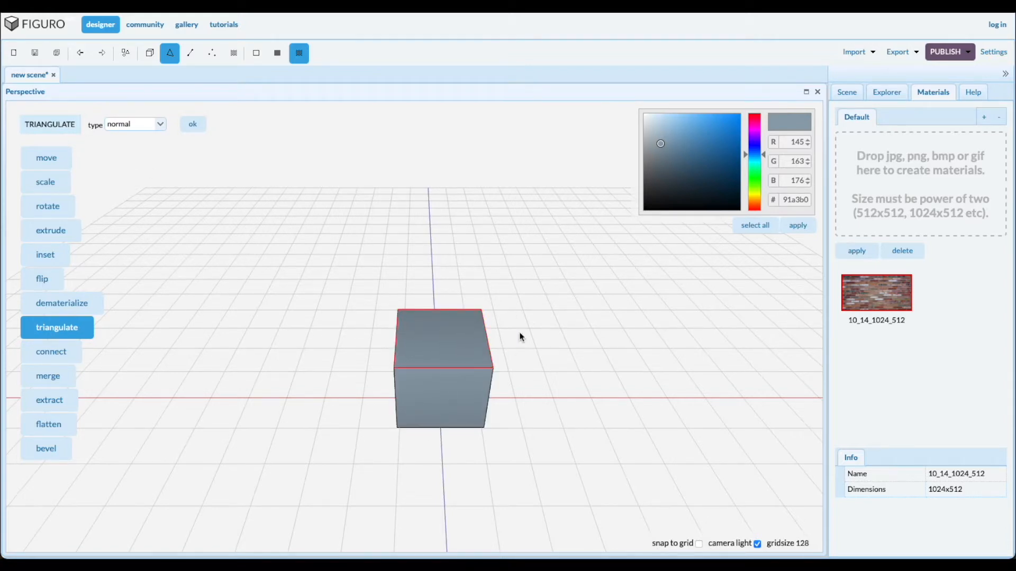
- Triangulate the cube's top face, then undo the triangulation
{"action": "left_click", "coordinate": [441, 341]}
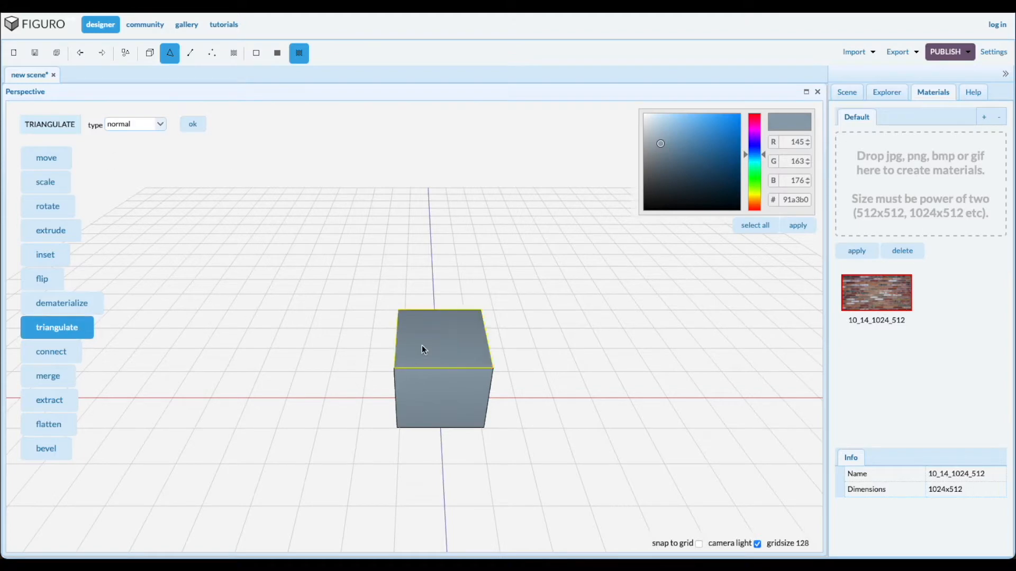
{"action": "left_click", "coordinate": [193, 124]}
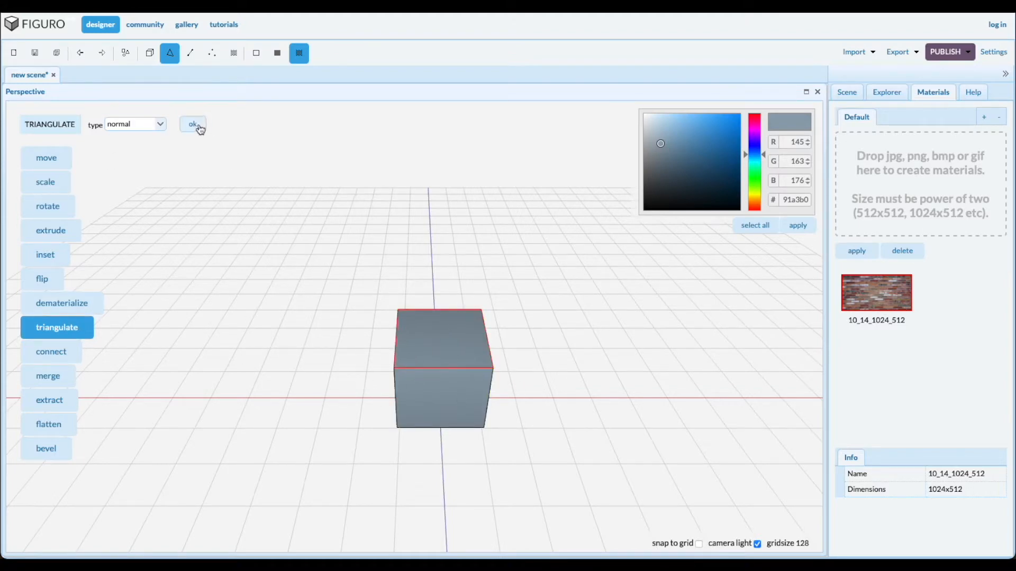
{"action": "left_click", "coordinate": [192, 124]}
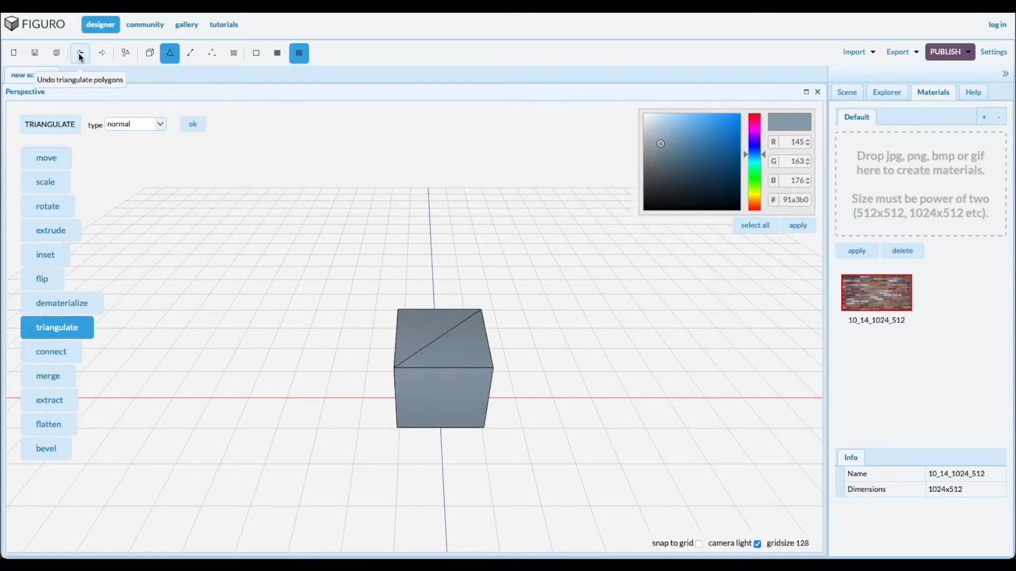
{"action": "left_click", "coordinate": [159, 124]}
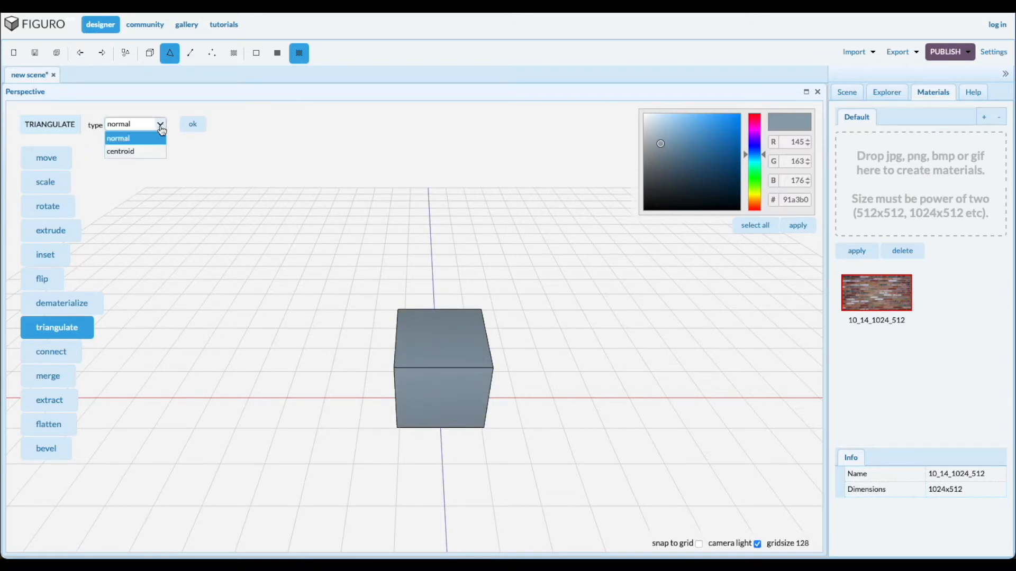
- Triangulate the top face again using the centroid type
{"action": "left_click", "coordinate": [120, 151]}
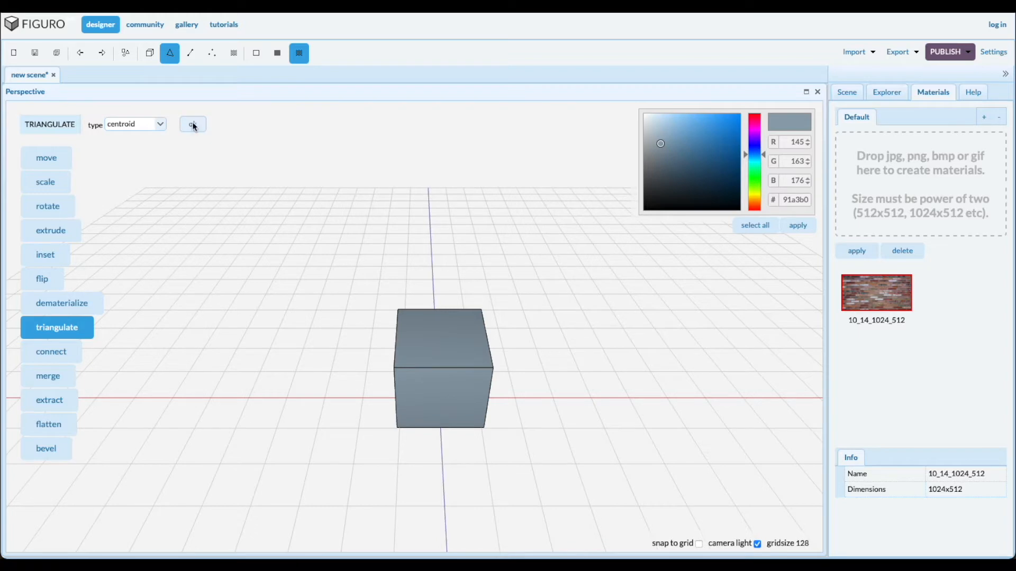
{"action": "left_click", "coordinate": [192, 124]}
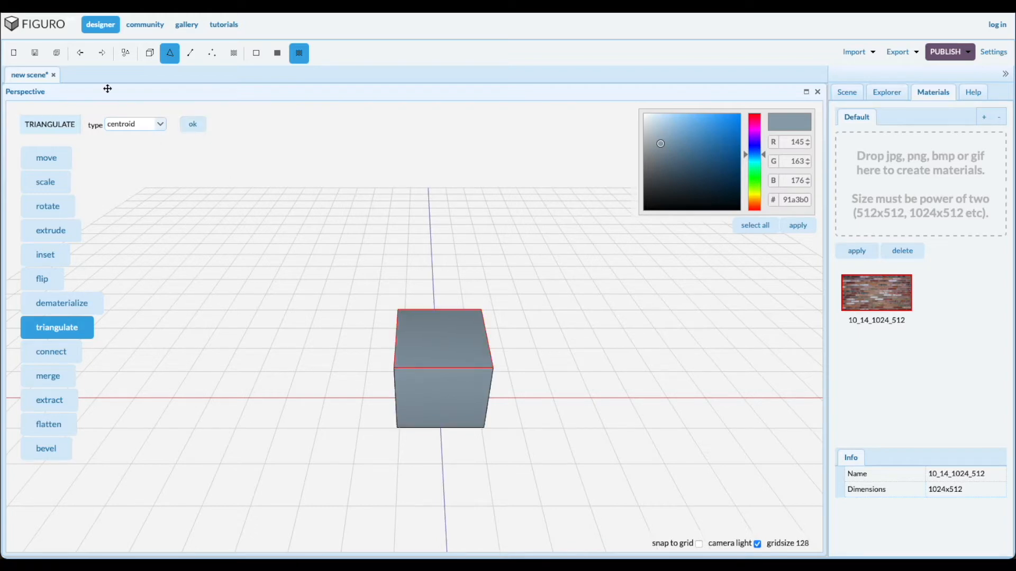
{"action": "left_click", "coordinate": [192, 124]}
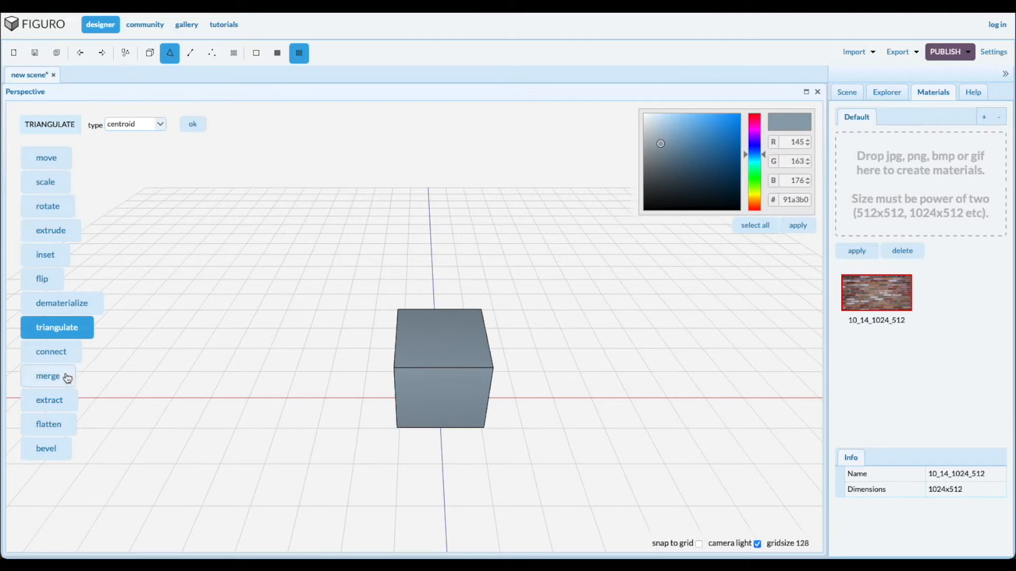
{"action": "left_click", "coordinate": [51, 351]}
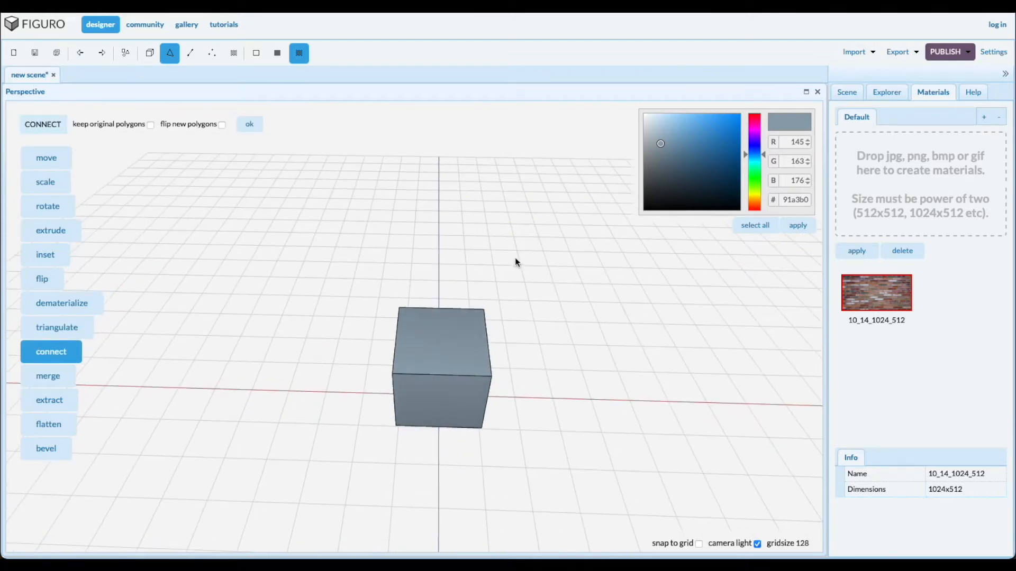
- Inset the cube's top face and connect the faces into a hollow box, orbiting to inspect
{"action": "left_click", "coordinate": [456, 341]}
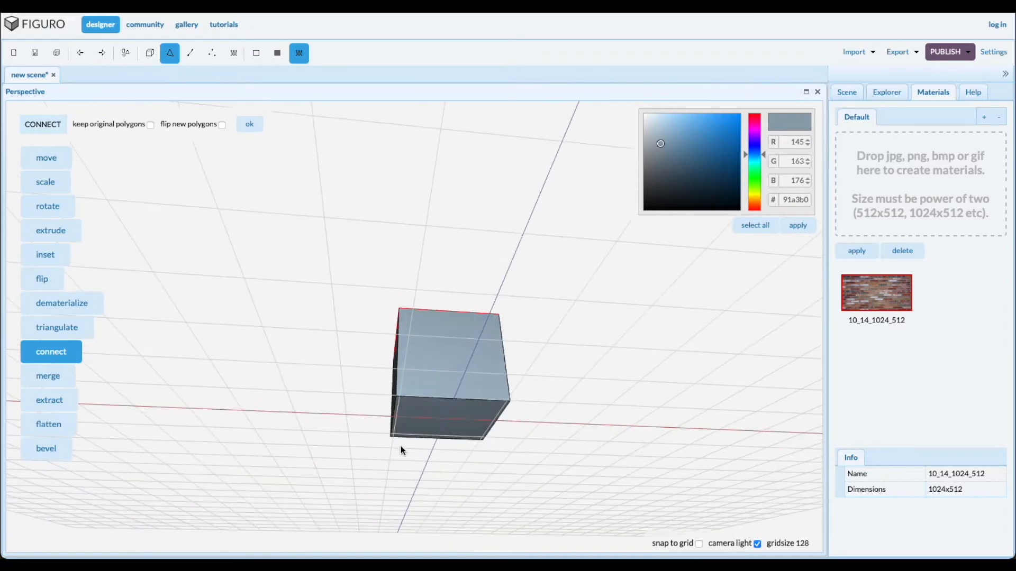
{"action": "left_click", "coordinate": [445, 422]}
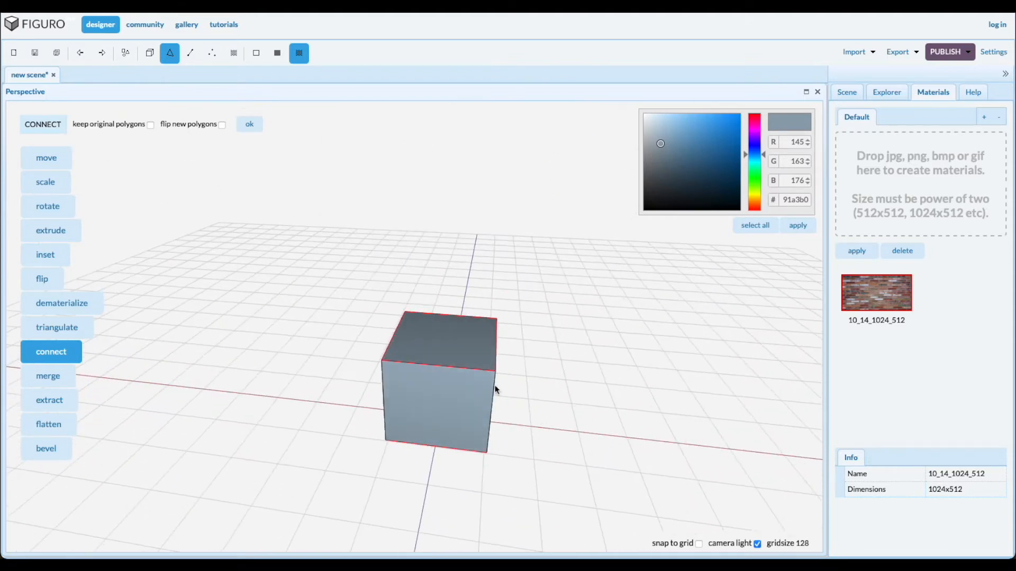
{"action": "left_click", "coordinate": [44, 254]}
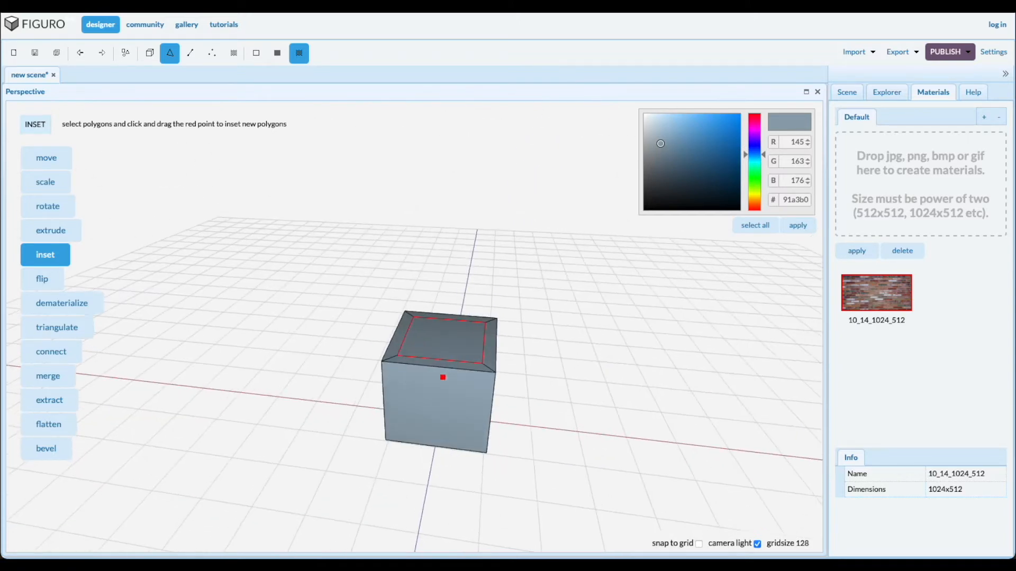
{"action": "left_click", "coordinate": [52, 352]}
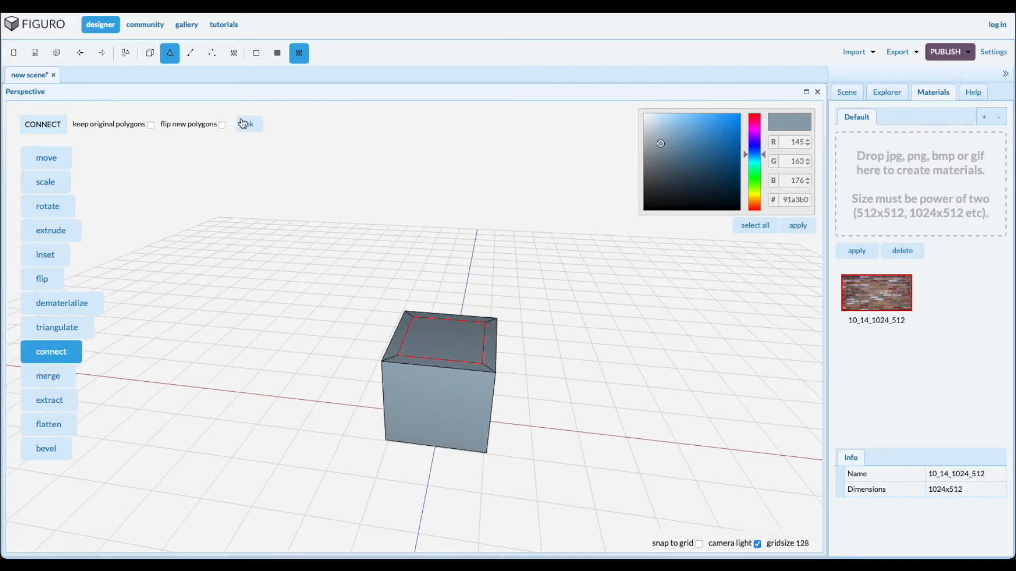
{"action": "left_click", "coordinate": [249, 124]}
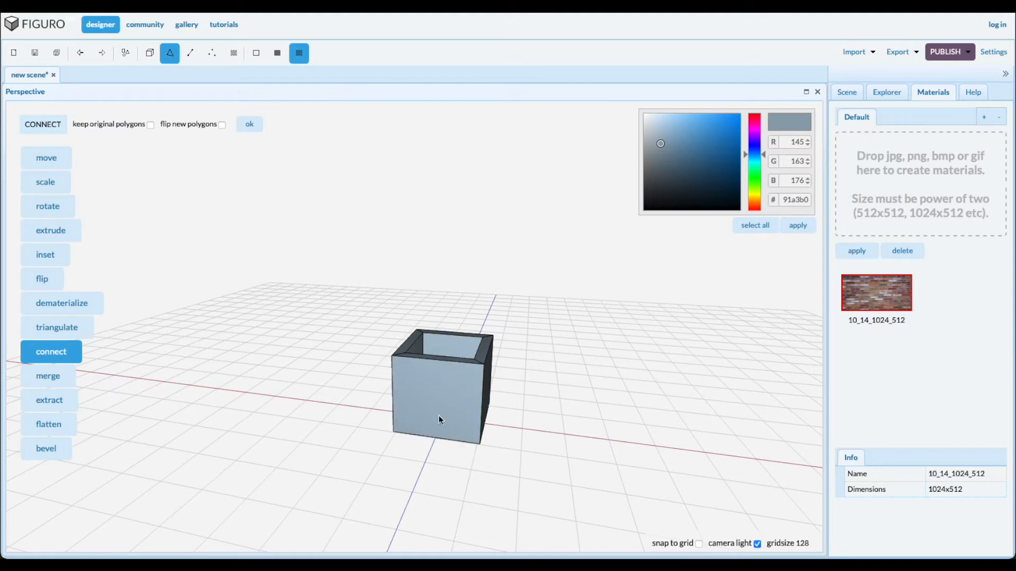
{"action": "mouse_move", "coordinate": [415, 498]}
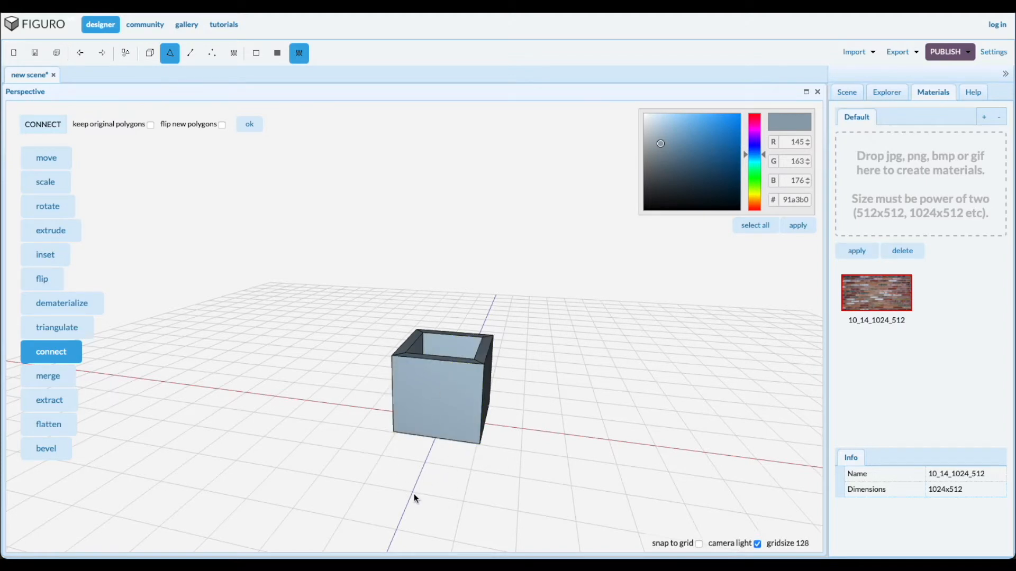
{"action": "left_click_drag", "start_coordinate": [415, 499], "coordinate": [453, 485]}
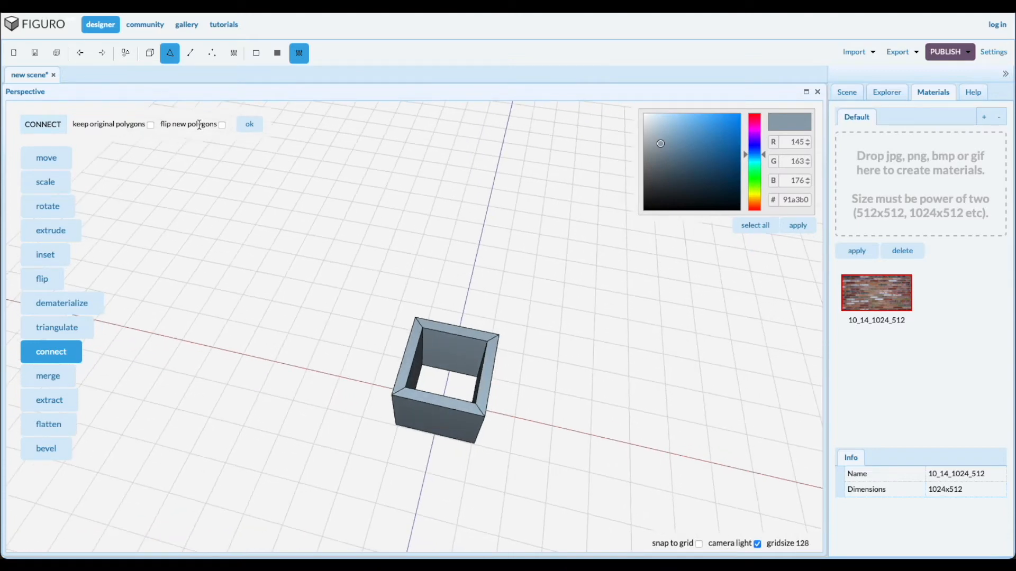
{"action": "mouse_move", "coordinate": [134, 141]}
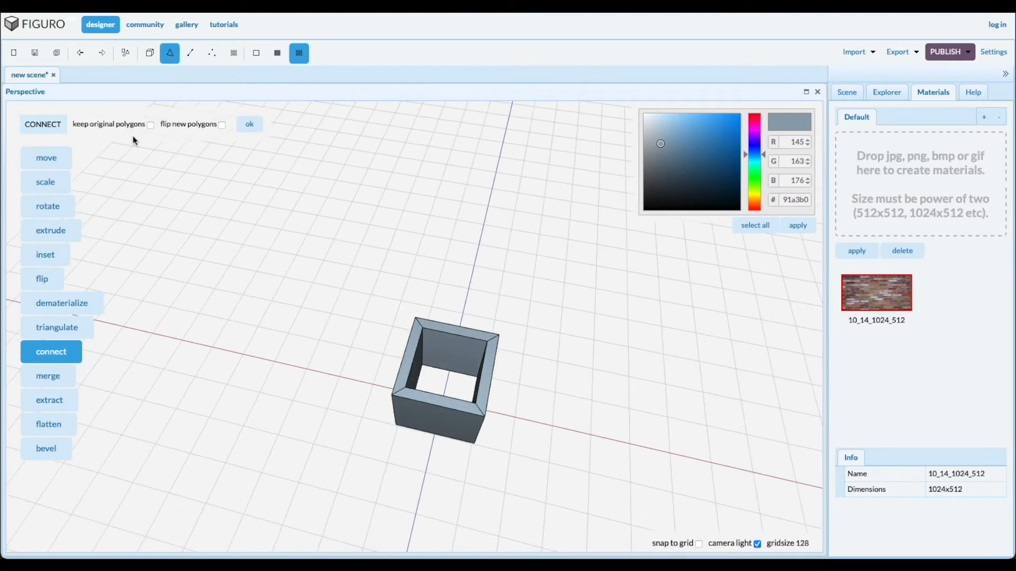
- Fill the top hole with a new face via Connect, comparing with undo and redo
{"action": "left_click", "coordinate": [80, 53]}
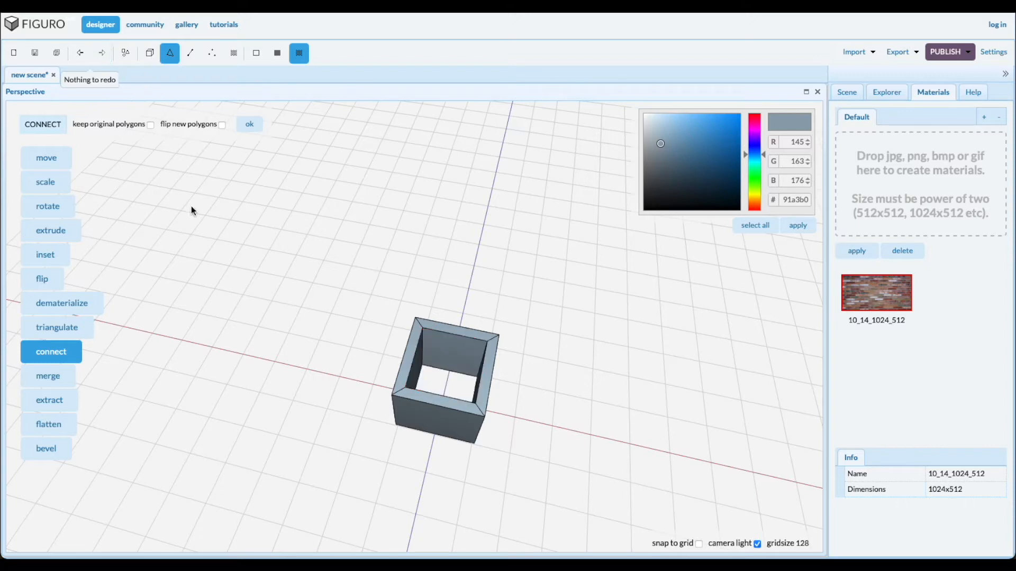
{"action": "left_click", "coordinate": [406, 359]}
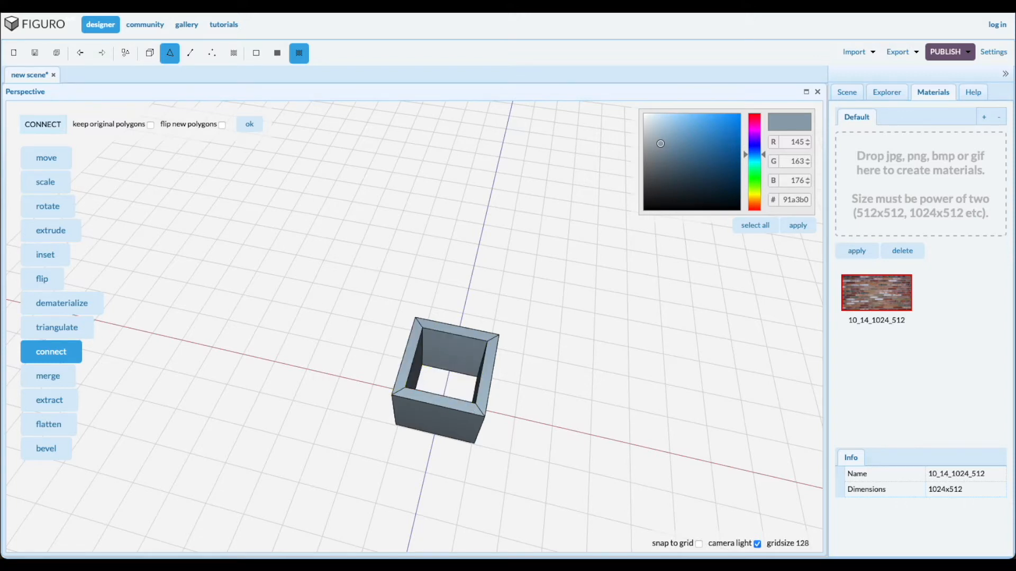
{"action": "mouse_move", "coordinate": [57, 53]}
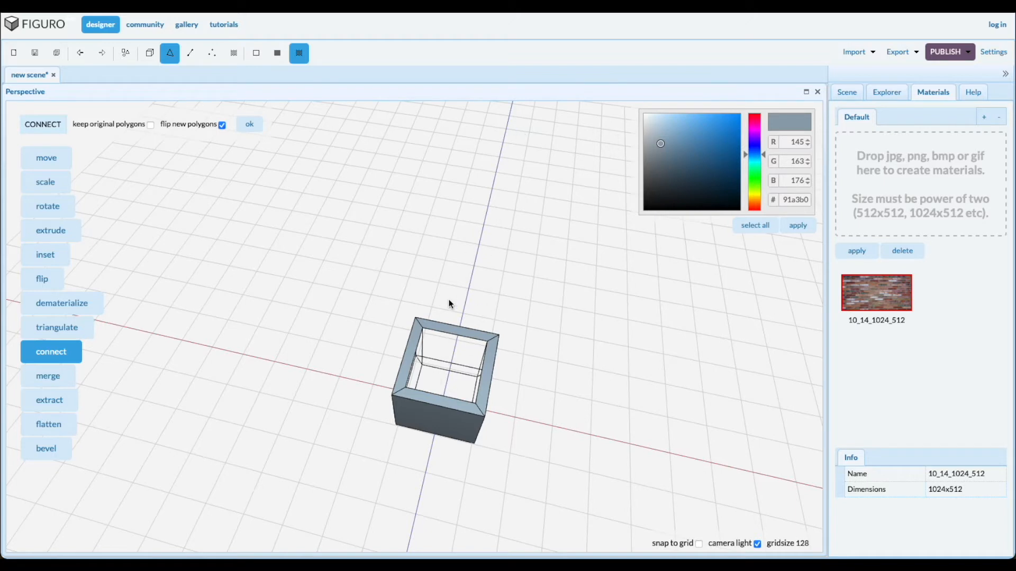
{"action": "mouse_move", "coordinate": [60, 83]}
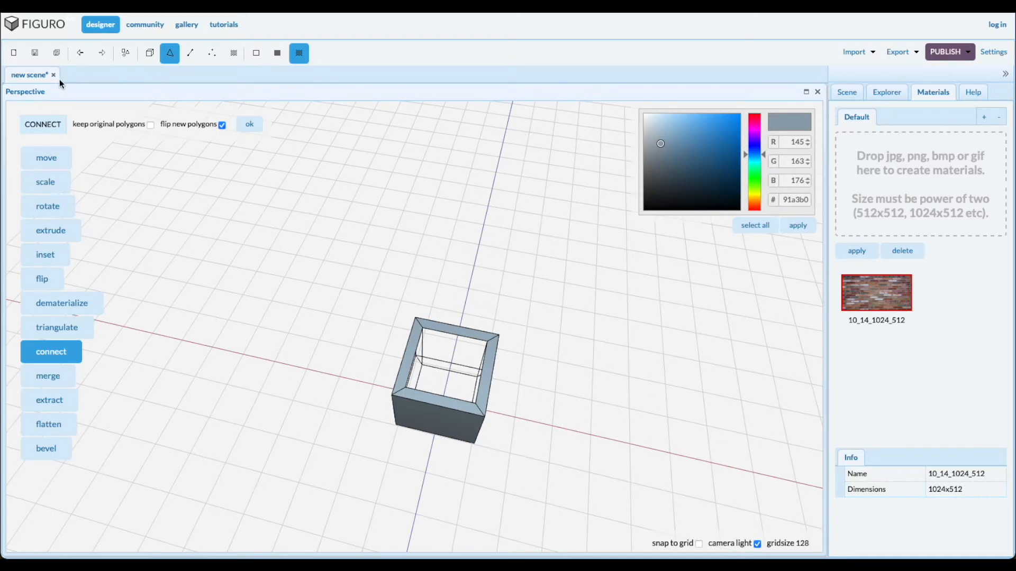
{"action": "mouse_move", "coordinate": [80, 53]}
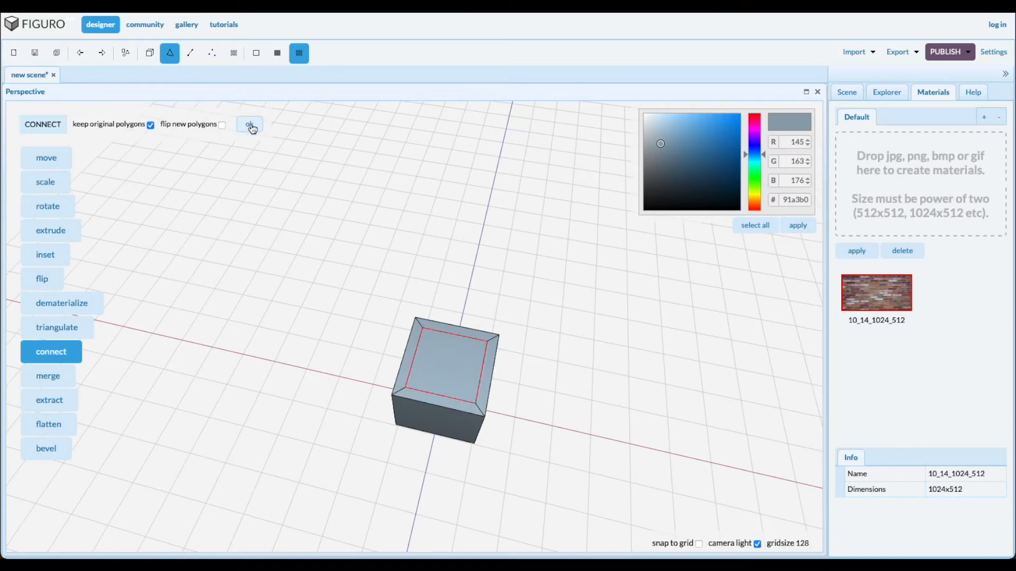
{"action": "left_click", "coordinate": [249, 124]}
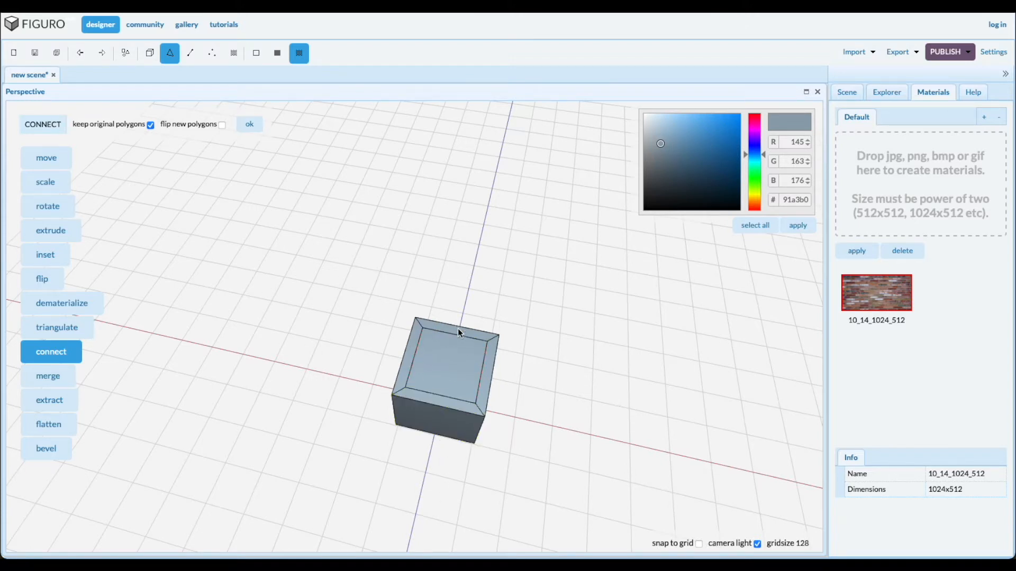
{"action": "left_click", "coordinate": [442, 368]}
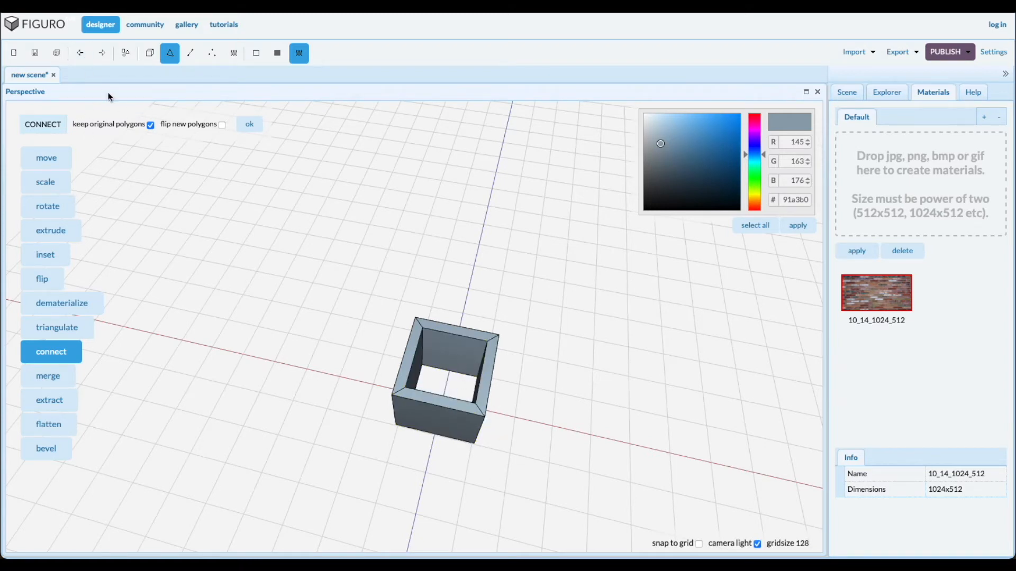
{"action": "left_click", "coordinate": [79, 53]}
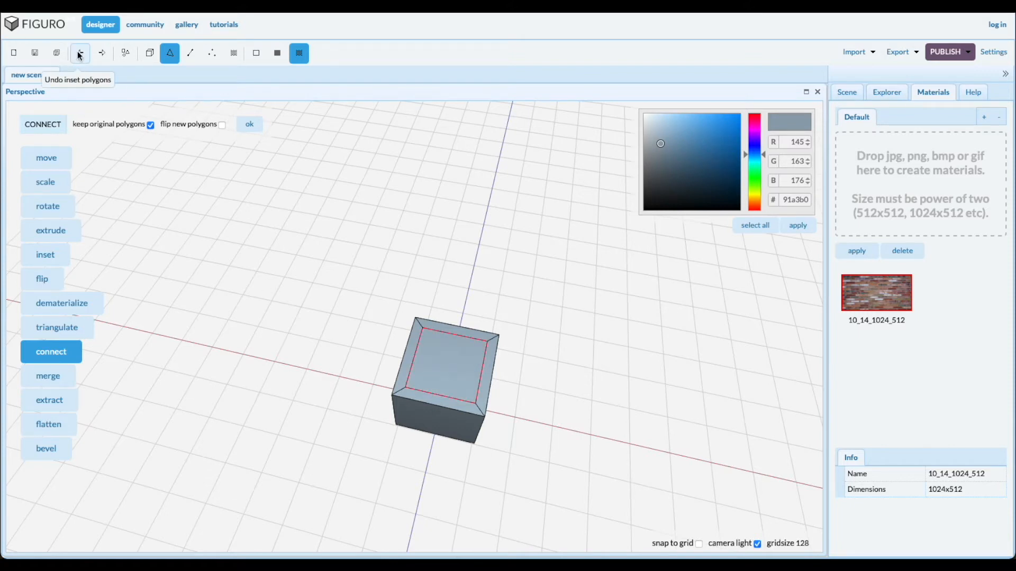
- Undo the inset, centroid-triangulate the top face, and select adjacent triangles to merge
{"action": "left_click", "coordinate": [80, 52]}
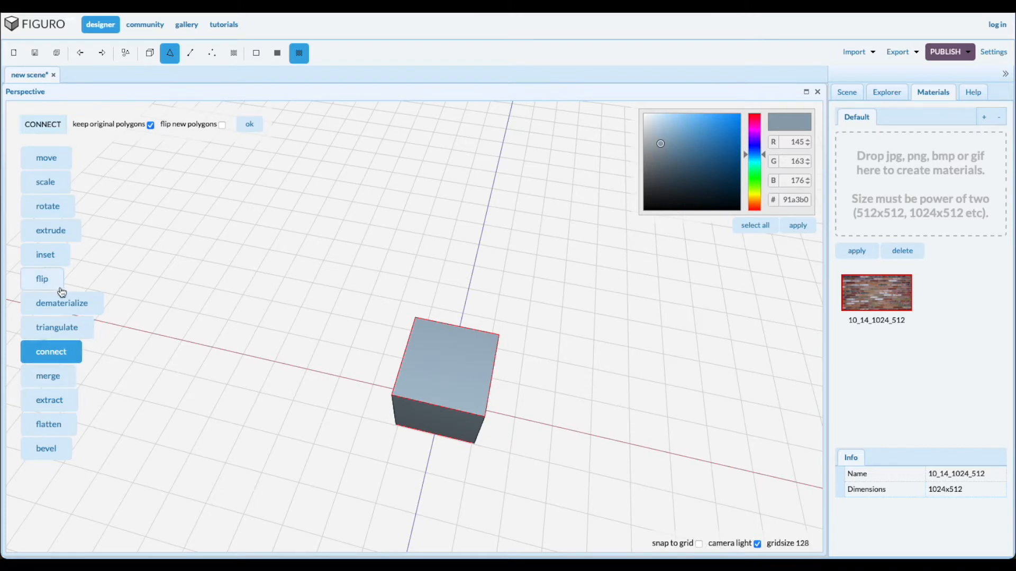
{"action": "mouse_move", "coordinate": [57, 327]}
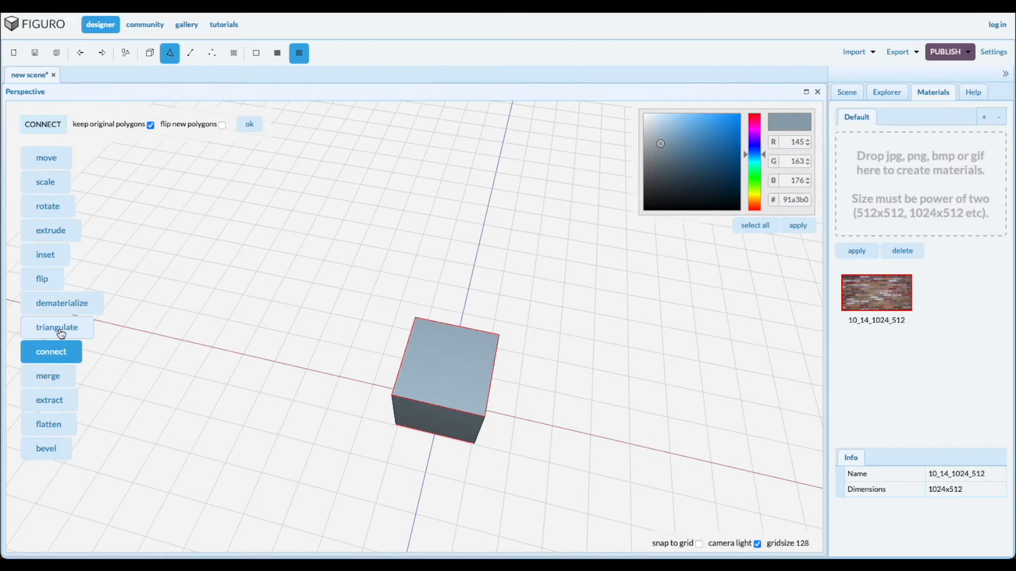
{"action": "left_click", "coordinate": [56, 327]}
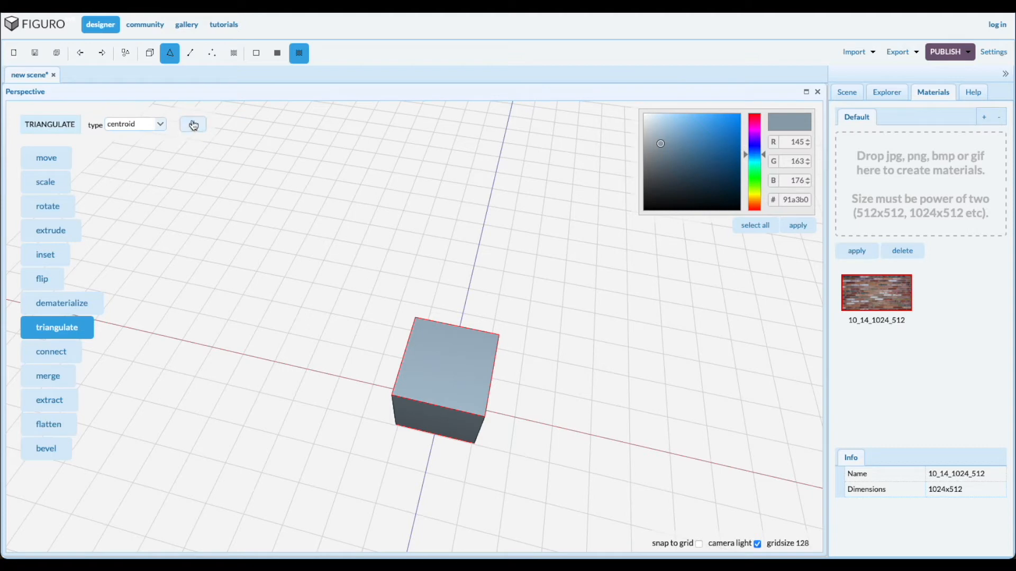
{"action": "left_click", "coordinate": [193, 124]}
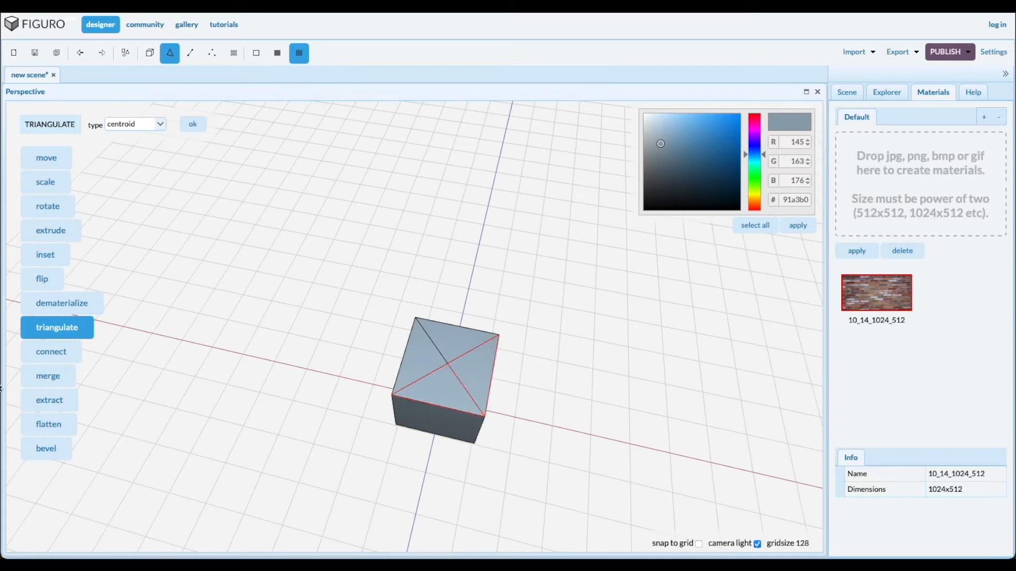
{"action": "left_click", "coordinate": [48, 376]}
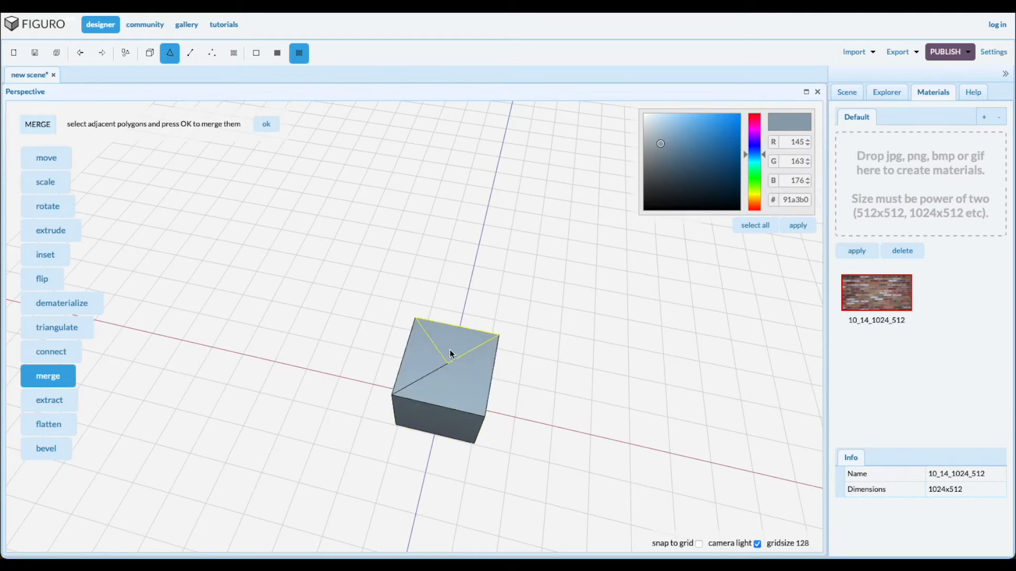
{"action": "left_click", "coordinate": [448, 475]}
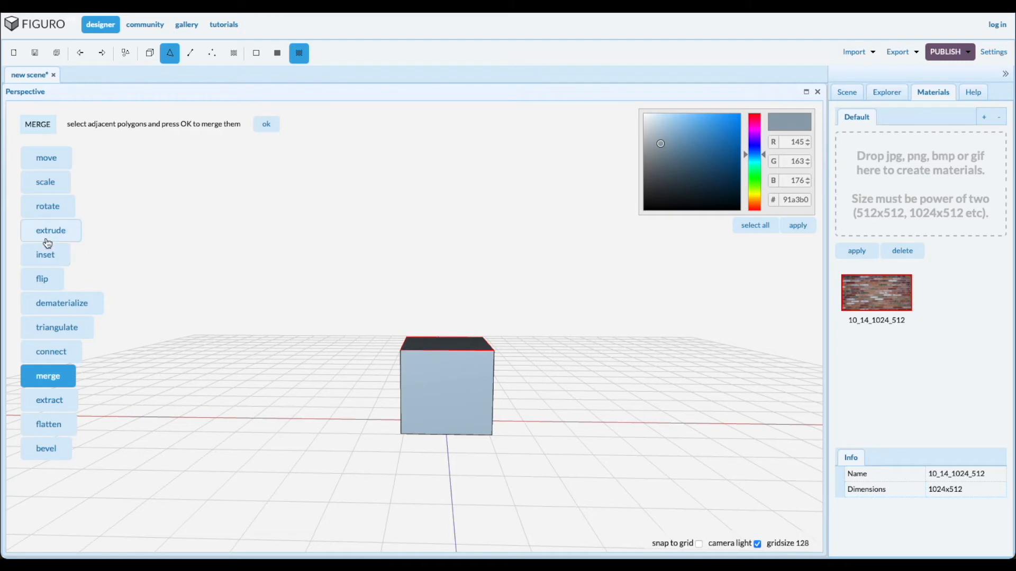
- Extrude the cube's top face upward into a second block
{"action": "left_click", "coordinate": [51, 230]}
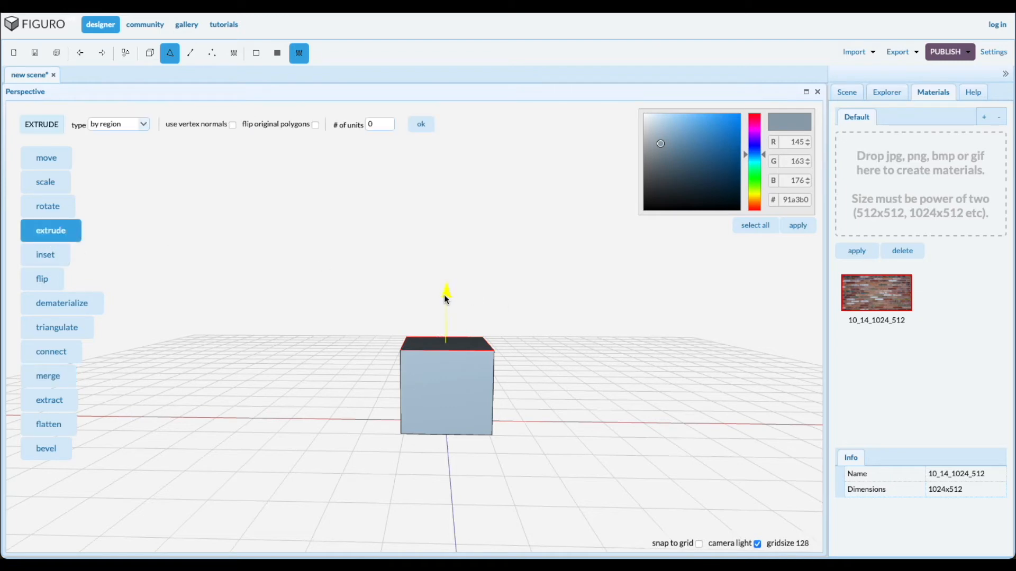
{"action": "left_click_drag", "start_coordinate": [445, 298], "coordinate": [448, 194]}
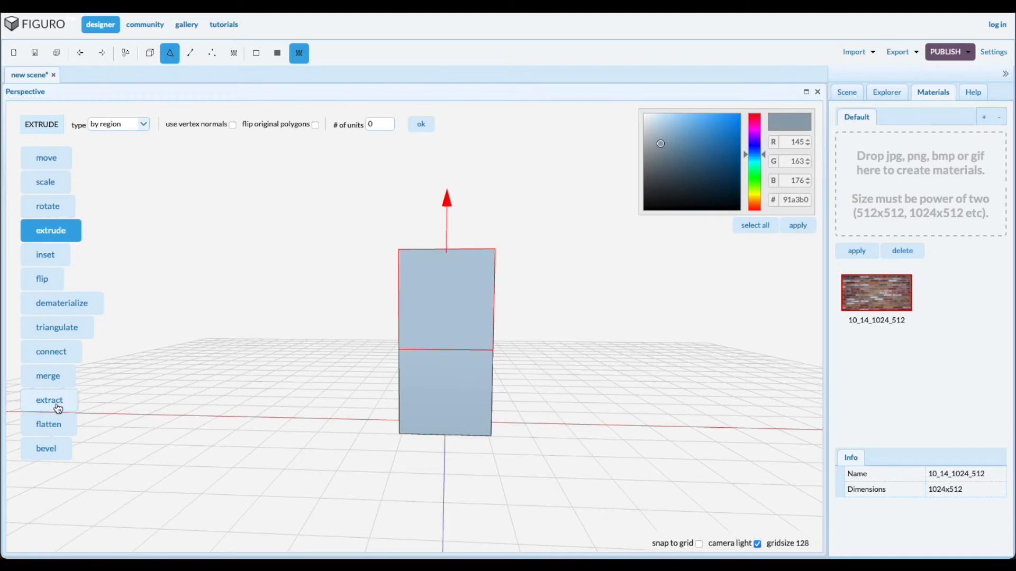
{"action": "left_click", "coordinate": [49, 400]}
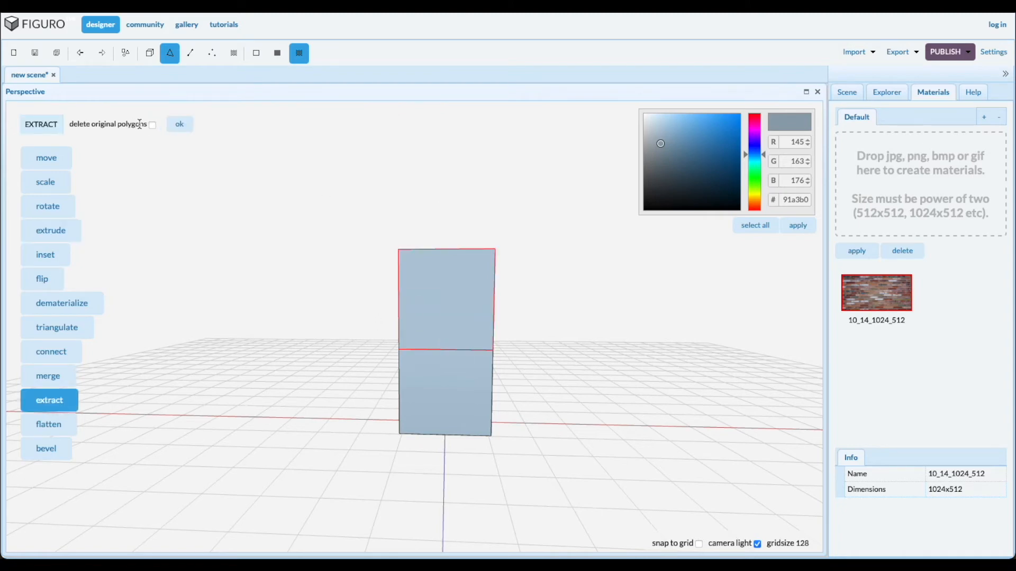
{"action": "mouse_move", "coordinate": [241, 342]}
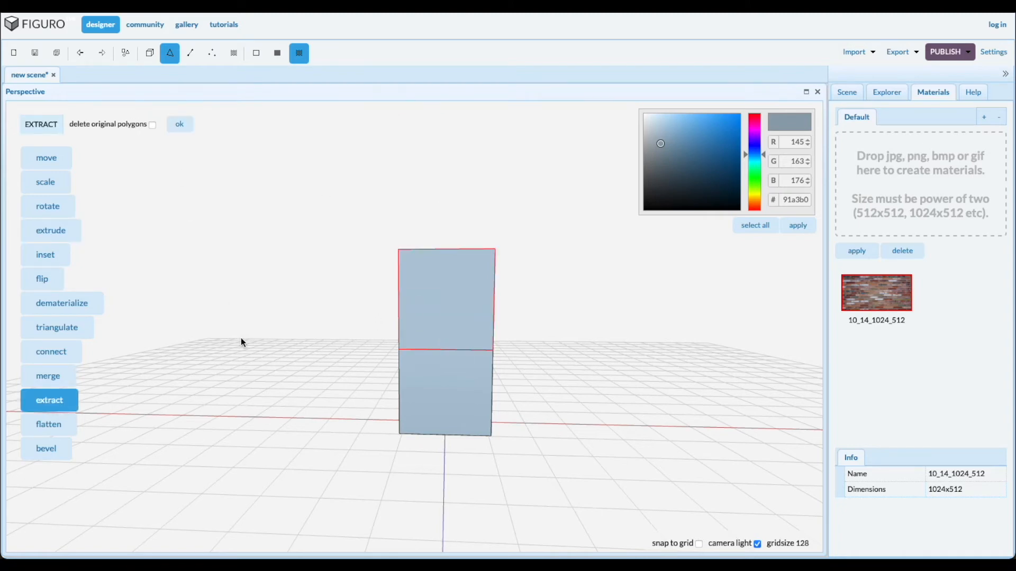
{"action": "mouse_move", "coordinate": [216, 294]}
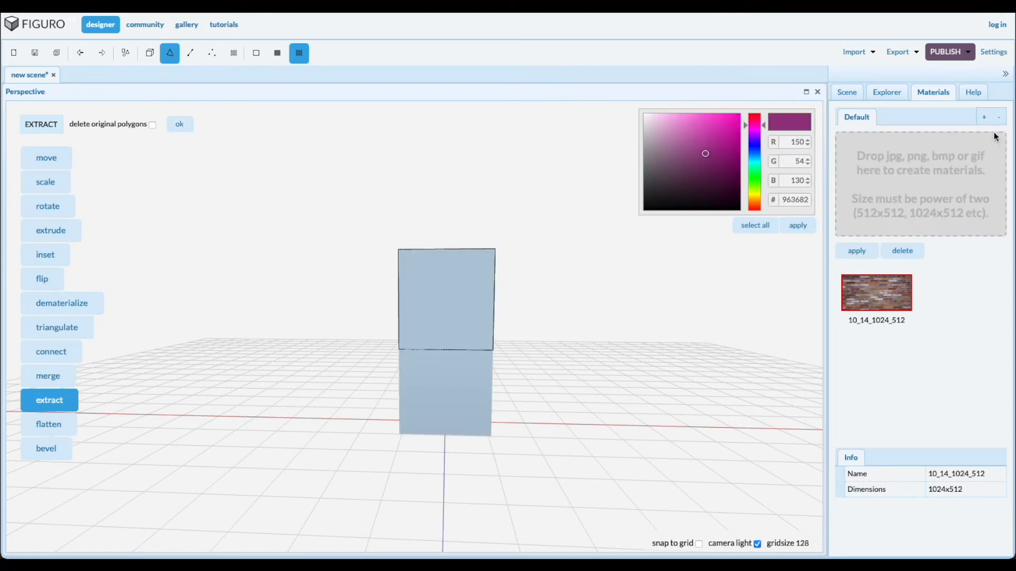
- Move the extracted block aside in Objects mode, then undo the move and extraction
{"action": "left_click", "coordinate": [846, 92]}
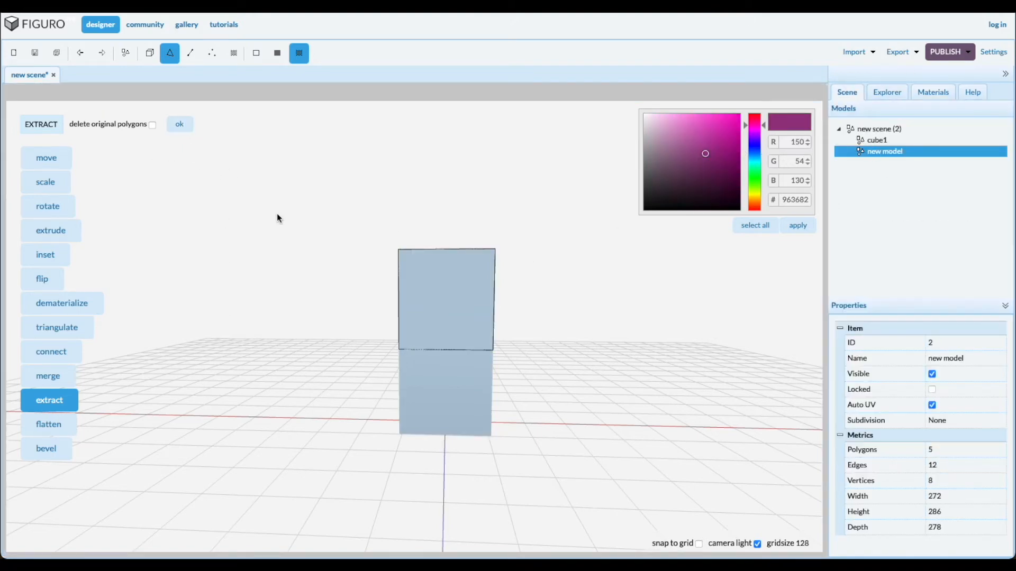
{"action": "left_click", "coordinate": [150, 53]}
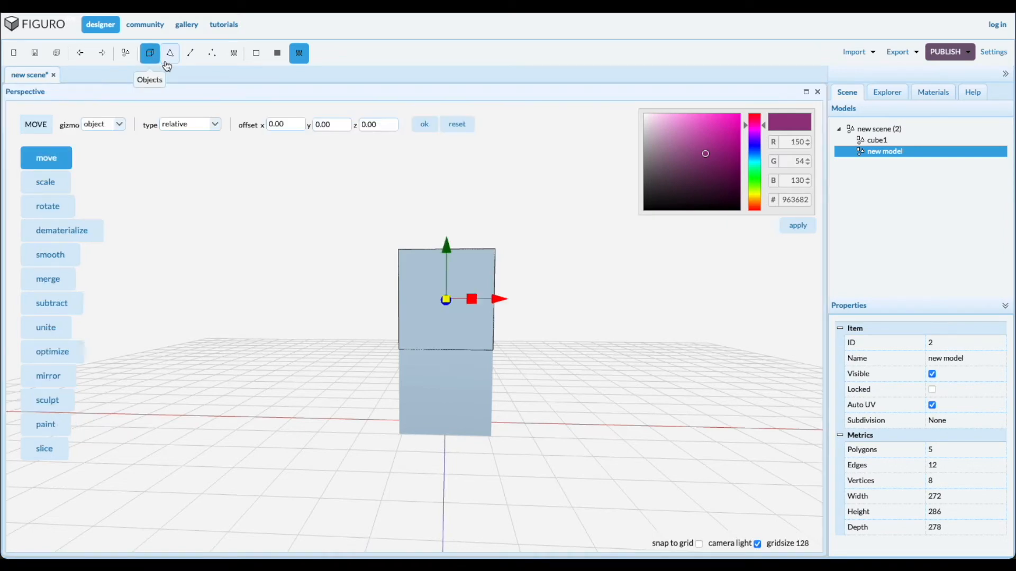
{"action": "left_click_drag", "start_coordinate": [471, 299], "coordinate": [568, 299]}
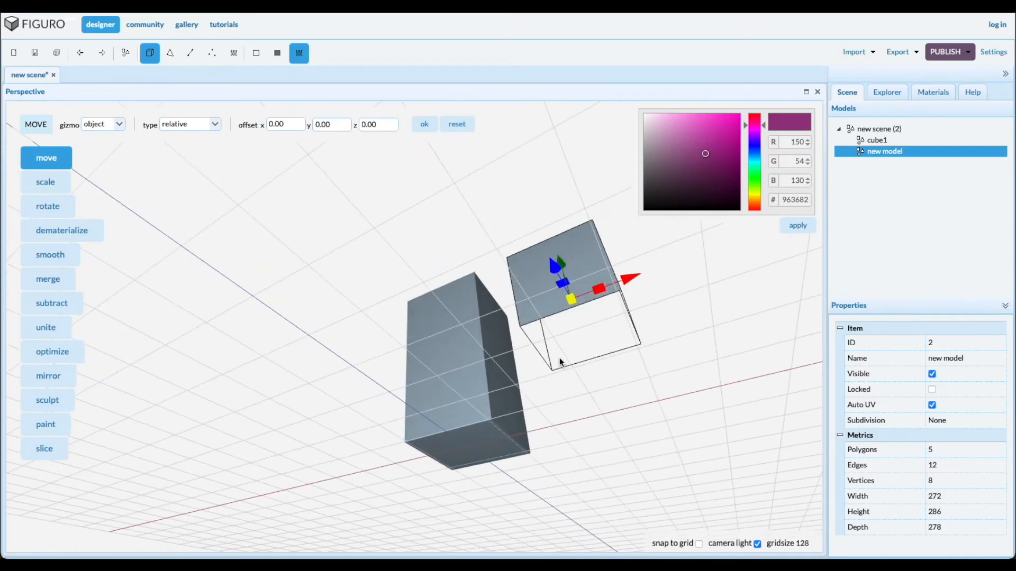
{"action": "left_click", "coordinate": [79, 53]}
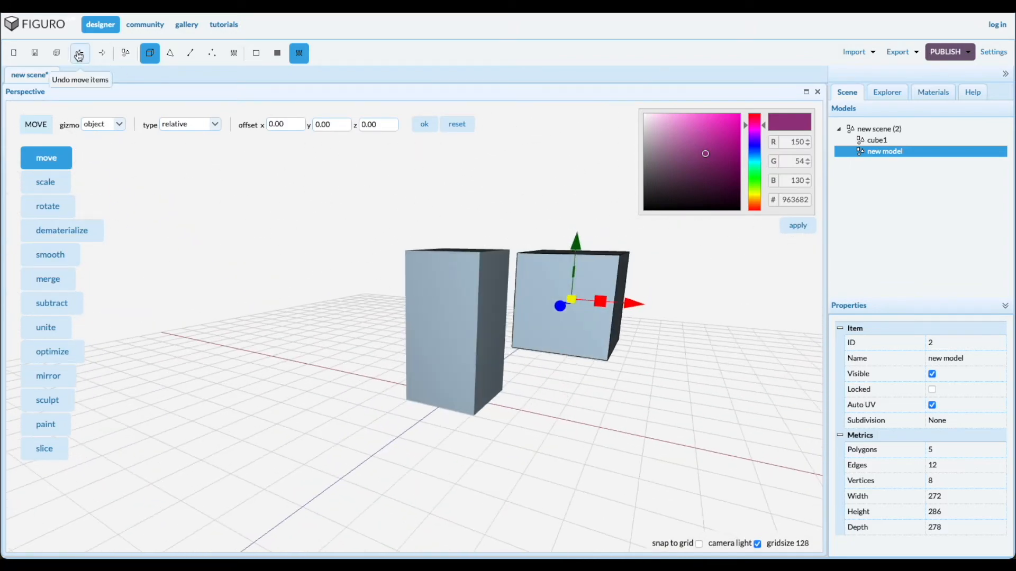
{"action": "left_click", "coordinate": [79, 53]}
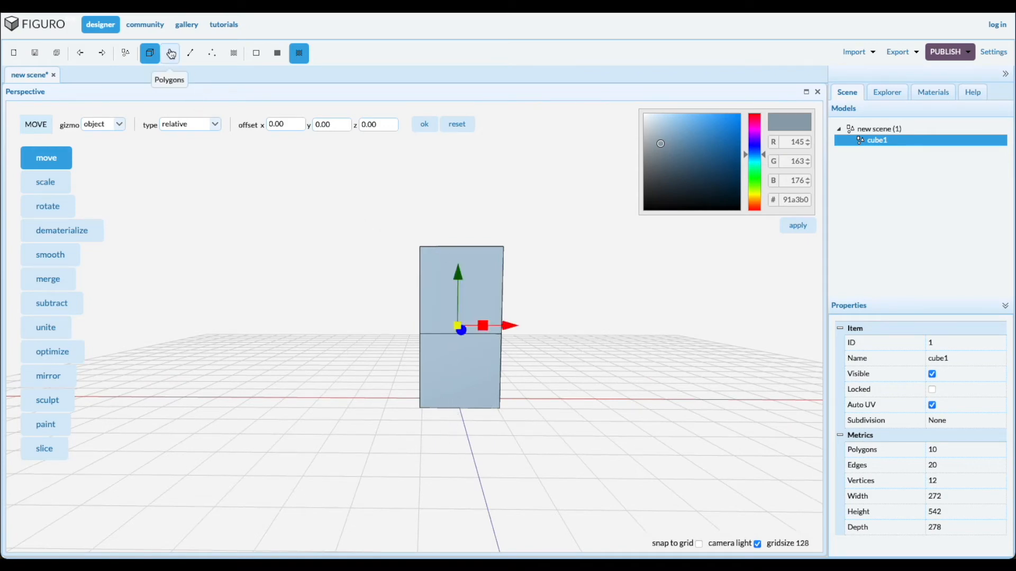
- Extract the upper block with original polygons deleted, then undo back to a plain cube
{"action": "left_click", "coordinate": [169, 52]}
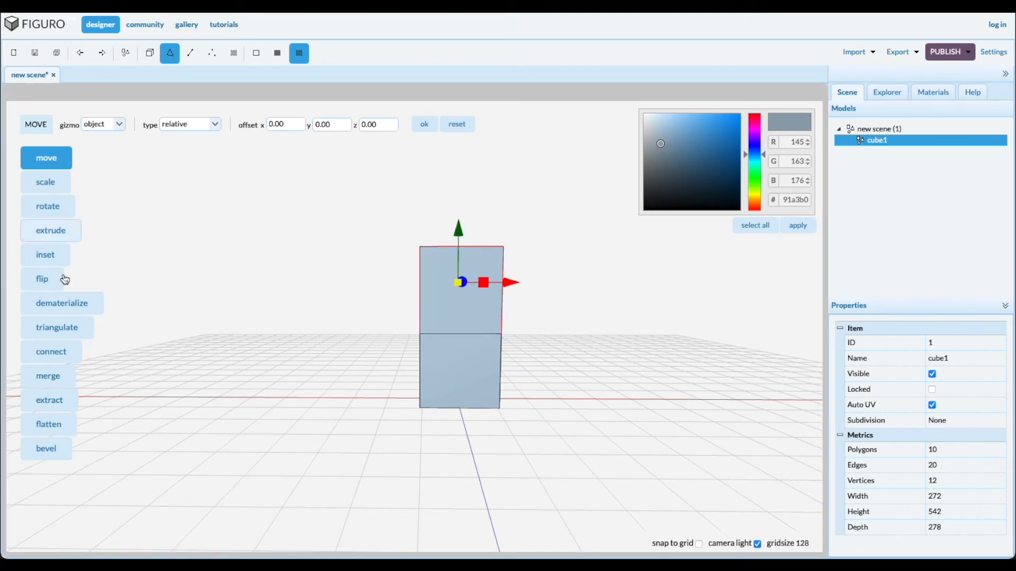
{"action": "left_click", "coordinate": [50, 400]}
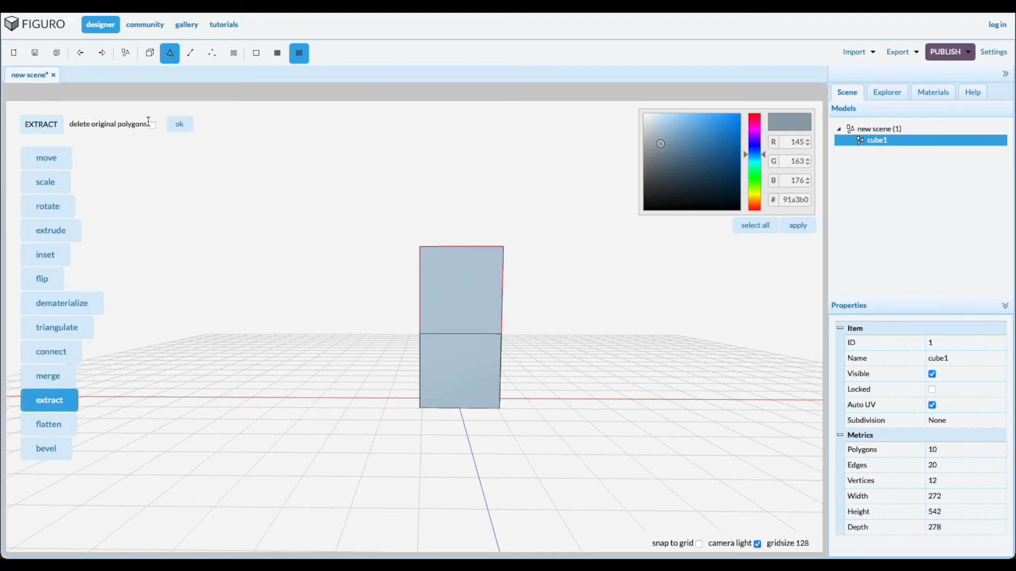
{"action": "left_click", "coordinate": [152, 124]}
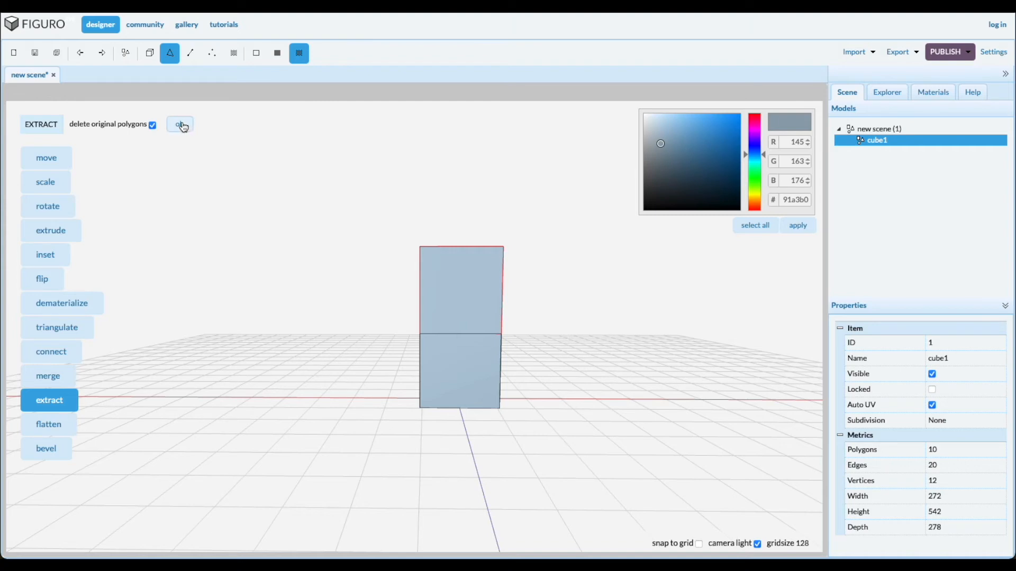
{"action": "left_click", "coordinate": [180, 124]}
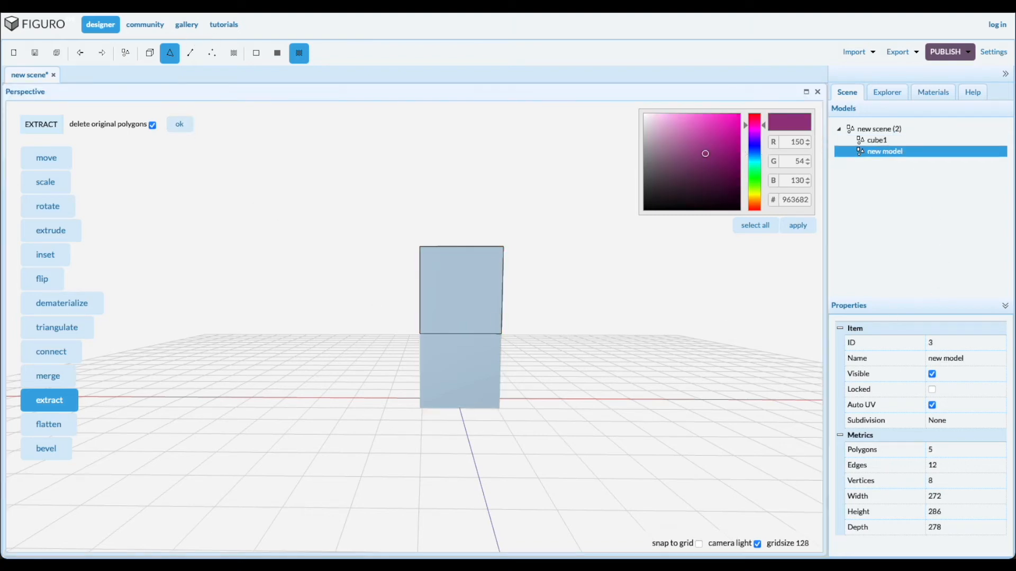
{"action": "left_click", "coordinate": [149, 52]}
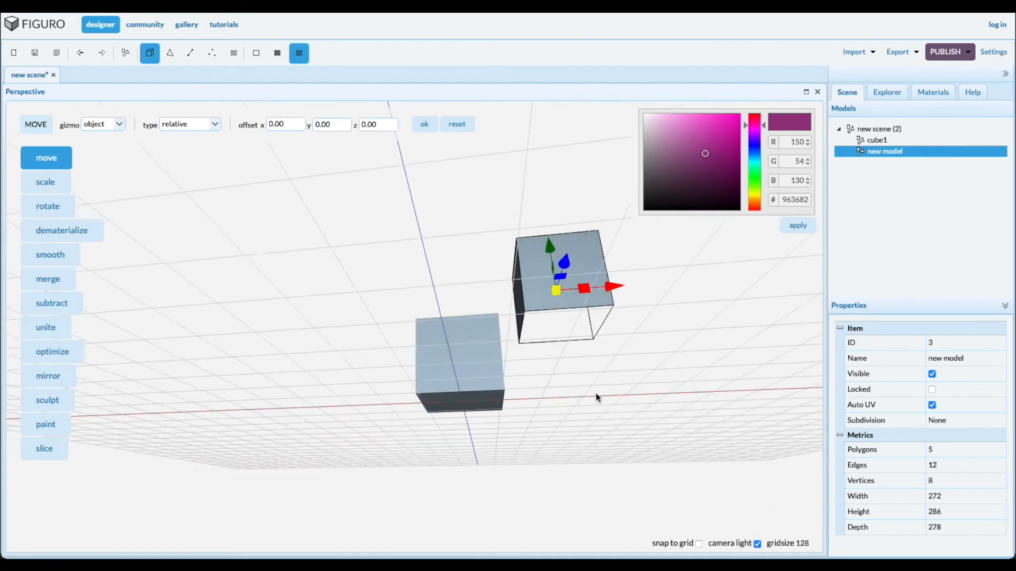
{"action": "left_click", "coordinate": [80, 53]}
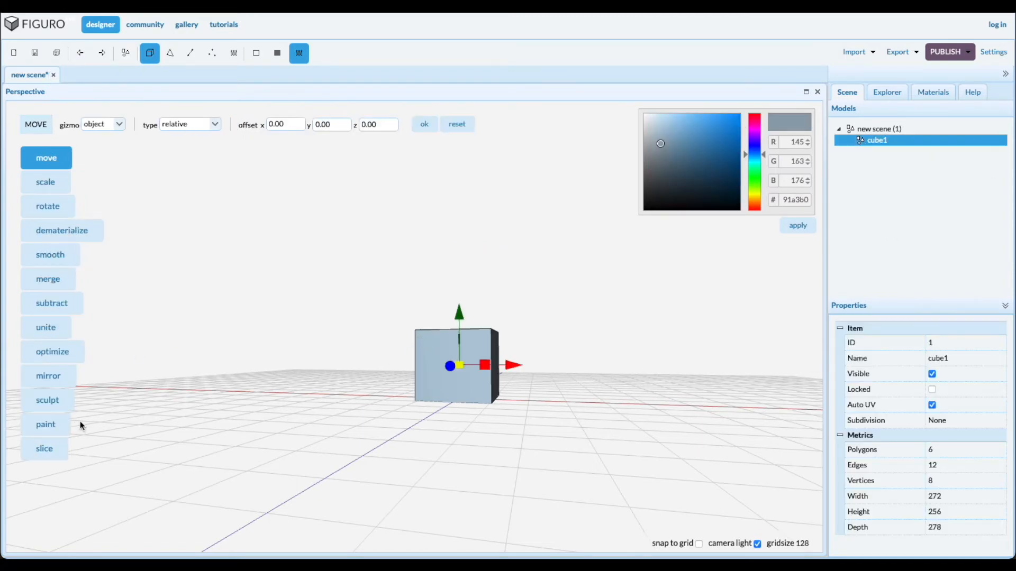
- Select the cube's top face and tilt it with the Rotate tool
{"action": "left_click", "coordinate": [170, 53]}
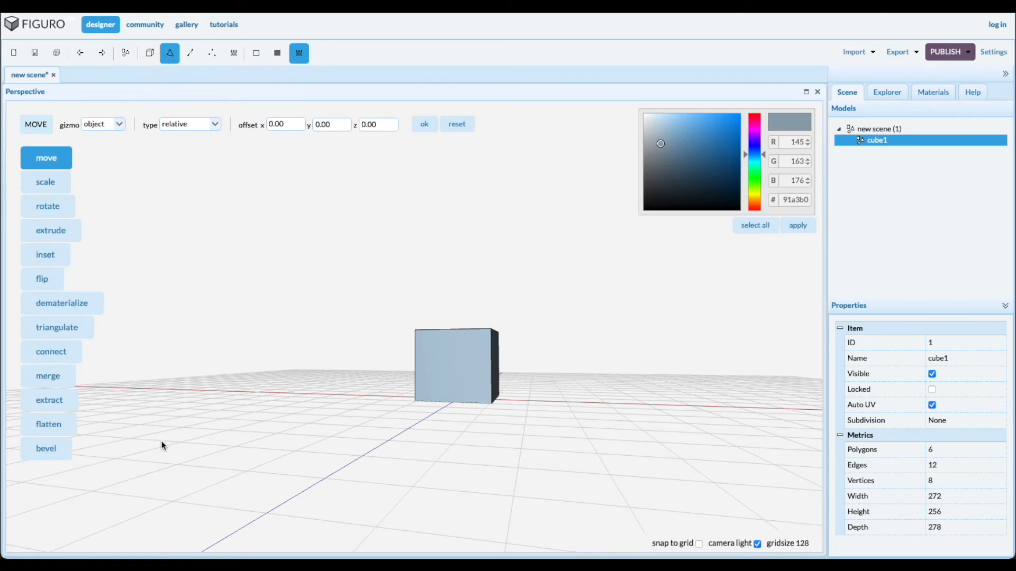
{"action": "mouse_move", "coordinate": [128, 433]}
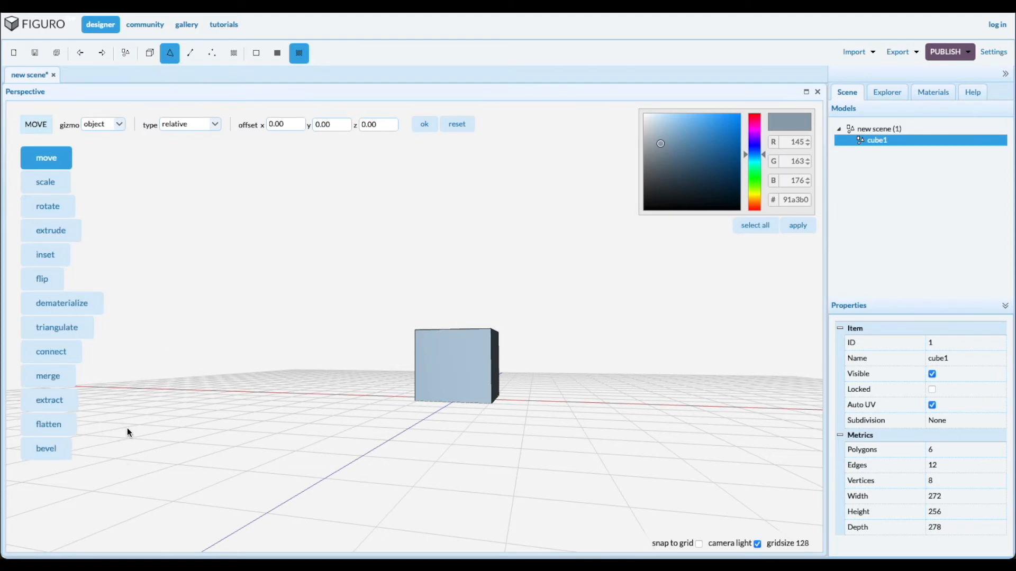
{"action": "mouse_move", "coordinate": [416, 463]}
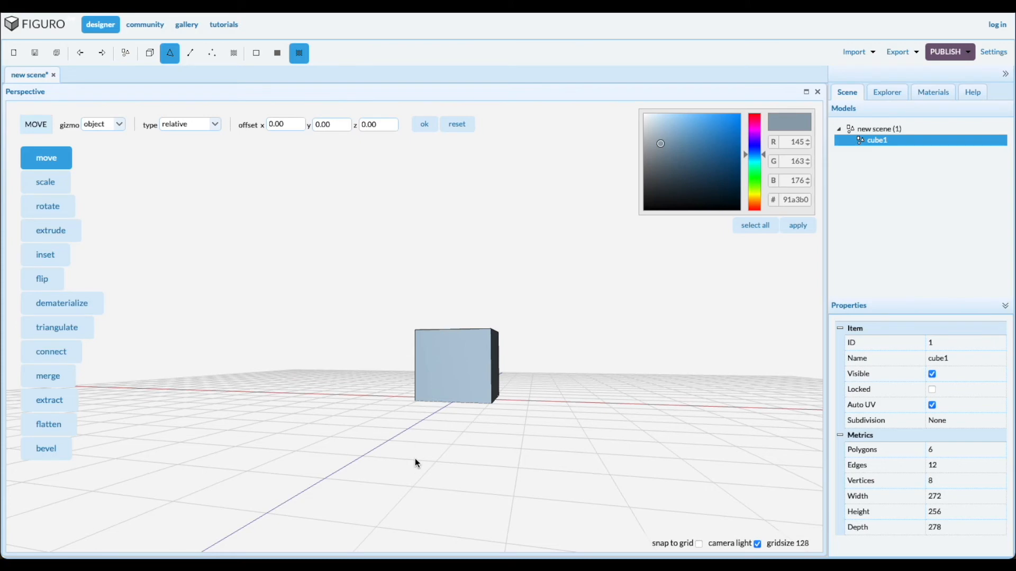
{"action": "left_click_drag", "start_coordinate": [415, 462], "coordinate": [379, 461]}
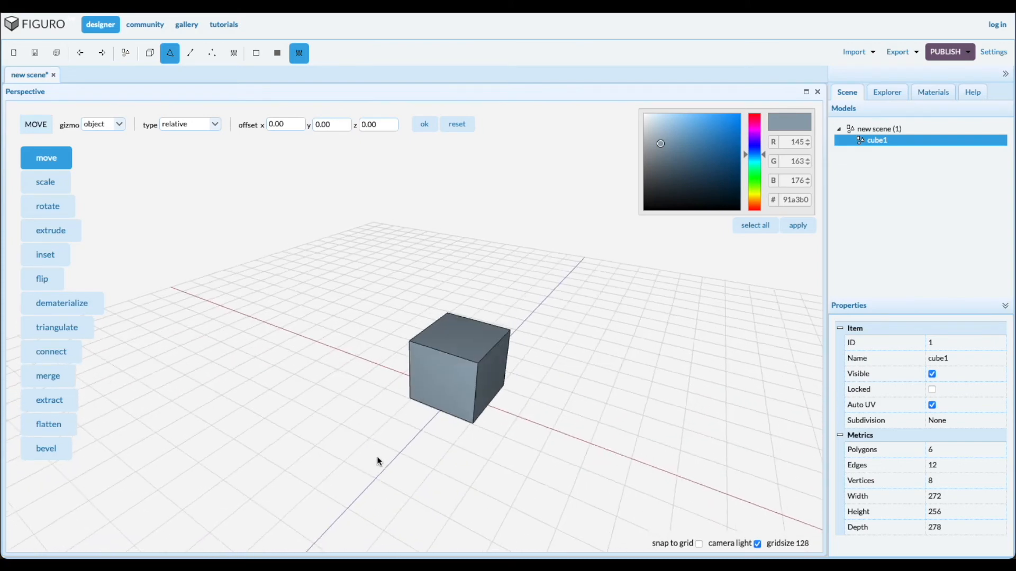
{"action": "left_click", "coordinate": [459, 366]}
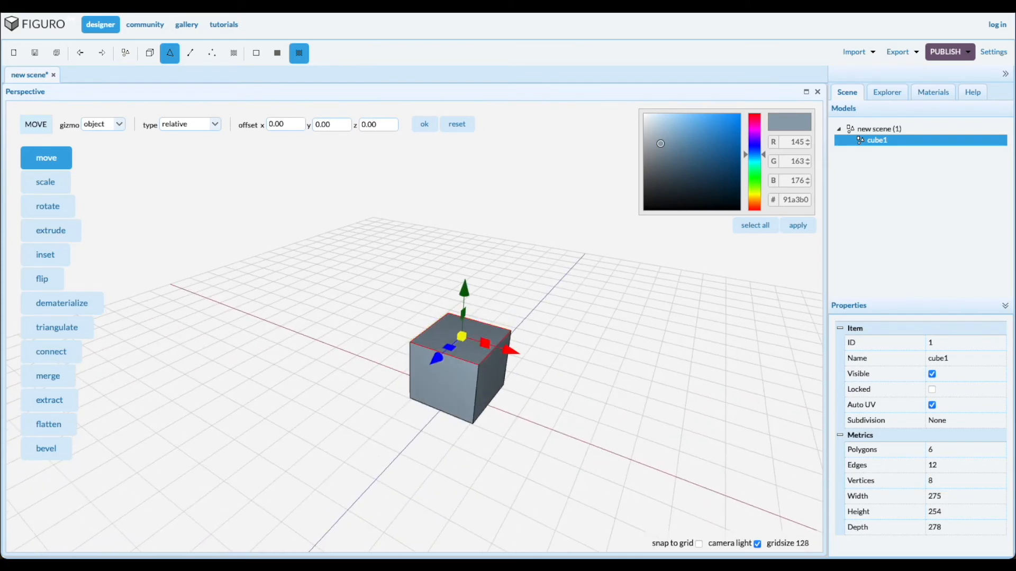
{"action": "left_click", "coordinate": [48, 206]}
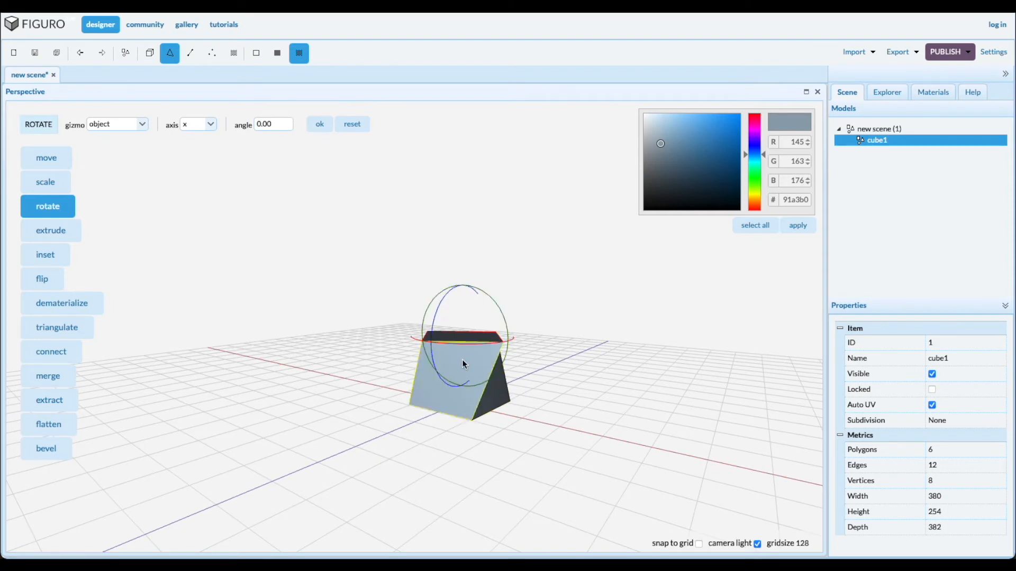
{"action": "left_click_drag", "start_coordinate": [463, 363], "coordinate": [438, 389]}
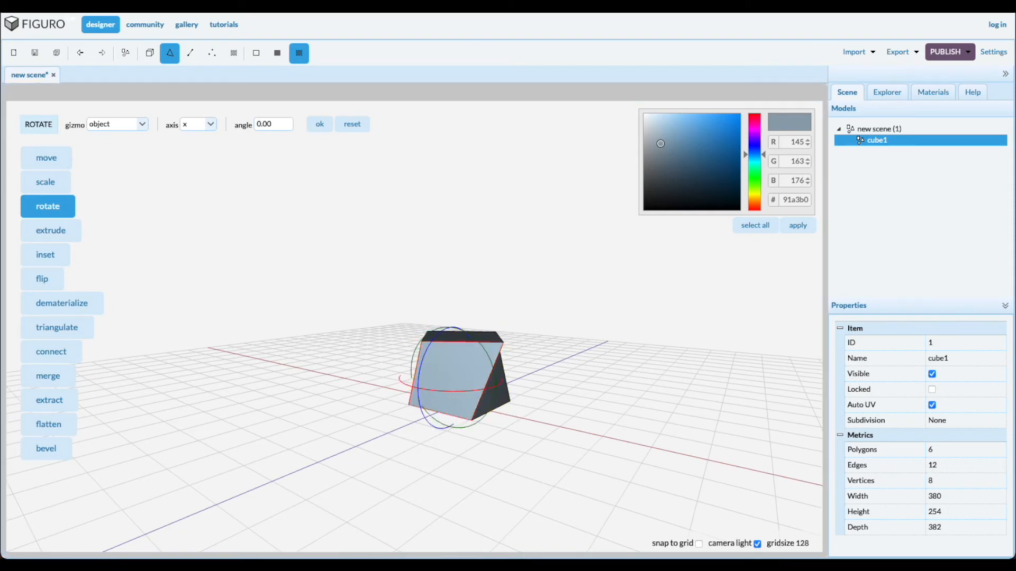
- Flatten the selected face back into a flat plane
{"action": "left_click", "coordinate": [48, 424]}
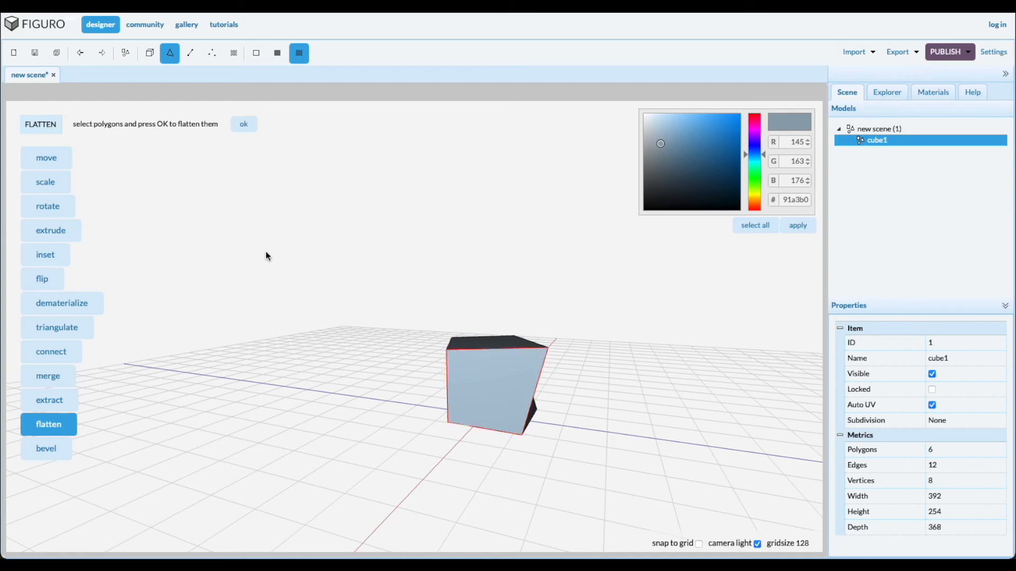
{"action": "left_click_drag", "start_coordinate": [266, 256], "coordinate": [561, 447]}
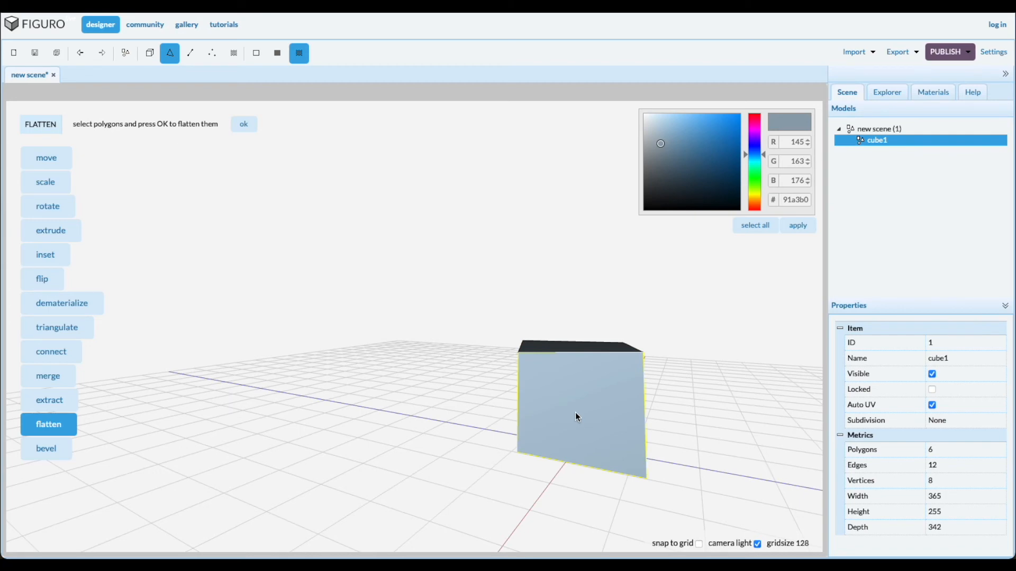
{"action": "left_click", "coordinate": [244, 124]}
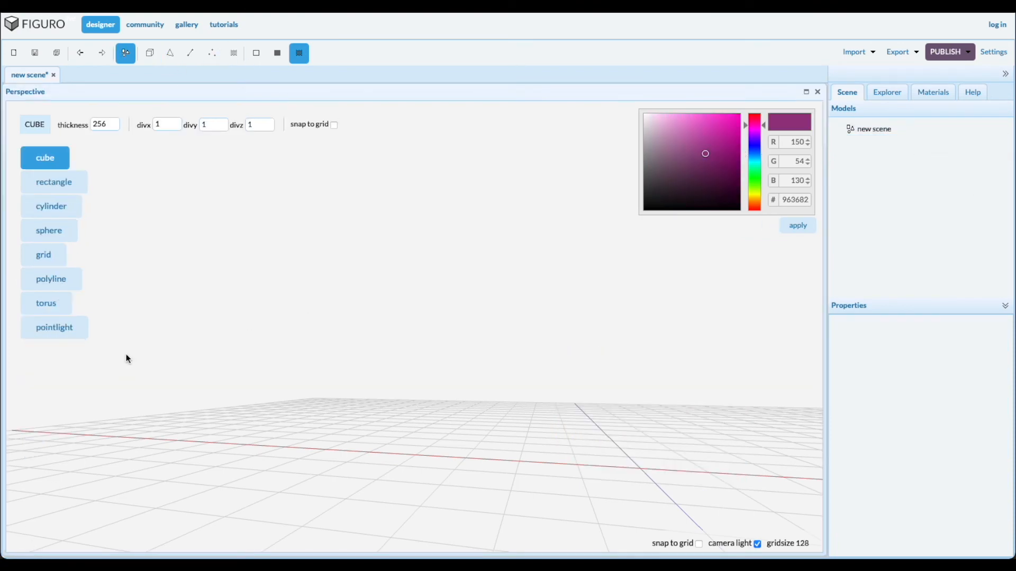
- Place a new sphere in the empty scene and select it
{"action": "left_click", "coordinate": [49, 231]}
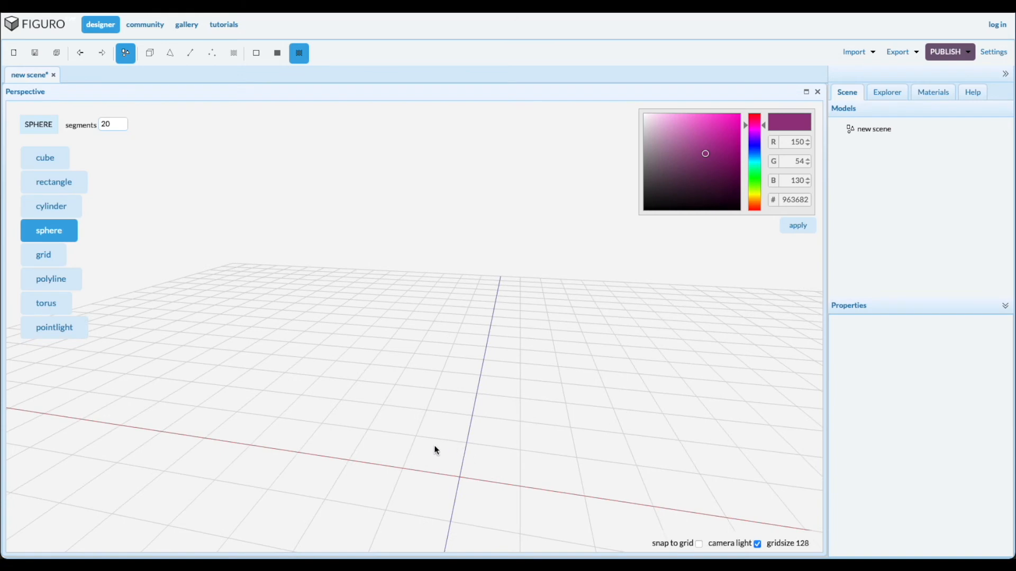
{"action": "left_click", "coordinate": [434, 451]}
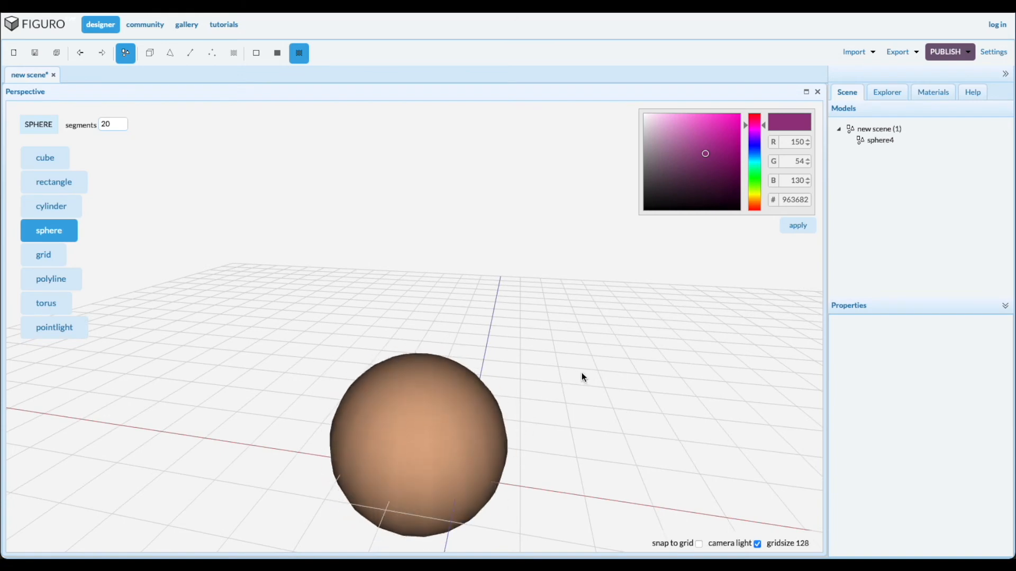
{"action": "left_click", "coordinate": [149, 52]}
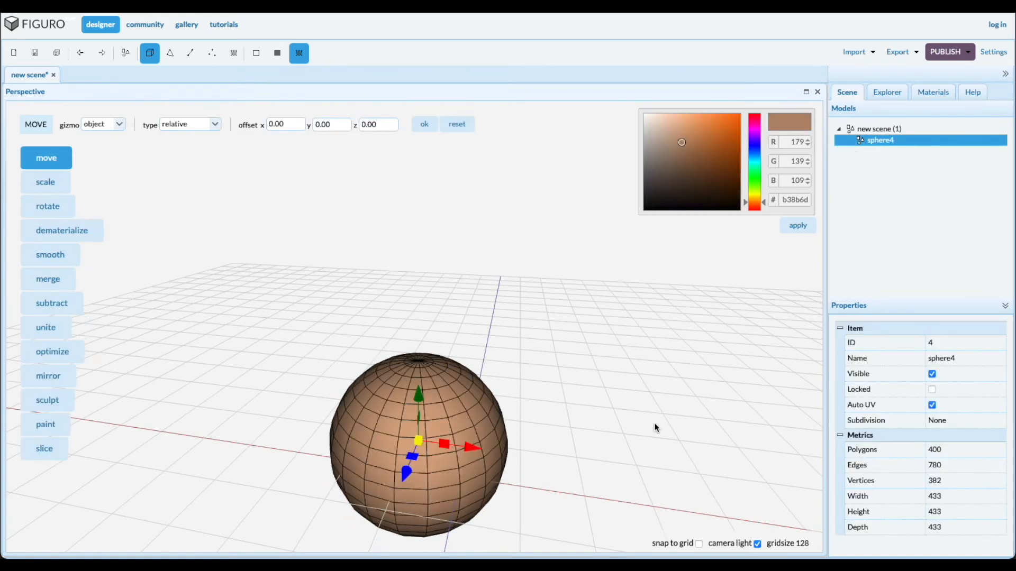
- View sphere4 from the Top view, zoom in, and enter polygon editing mode
{"action": "right_click", "coordinate": [655, 427]}
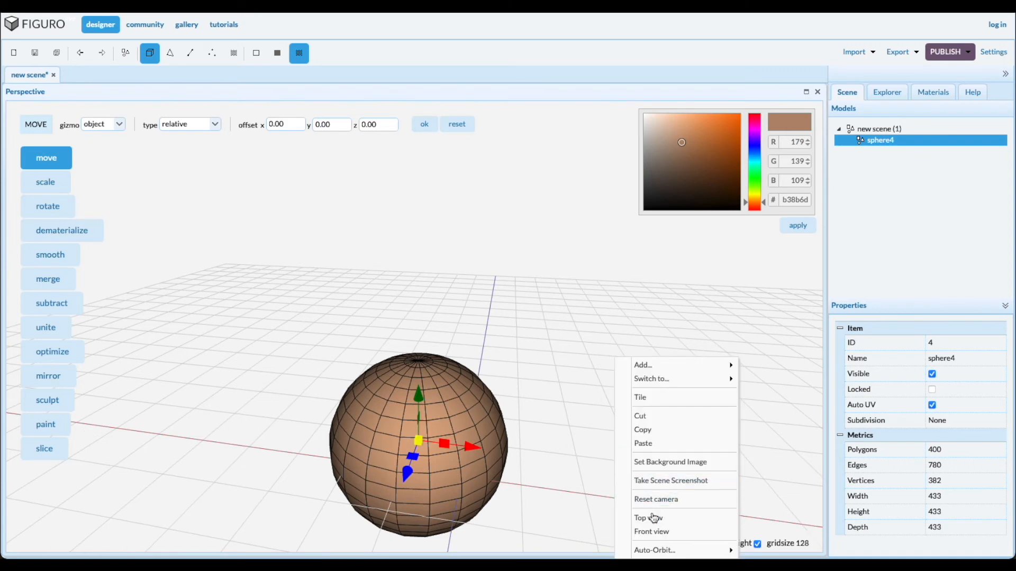
{"action": "left_click", "coordinate": [647, 517]}
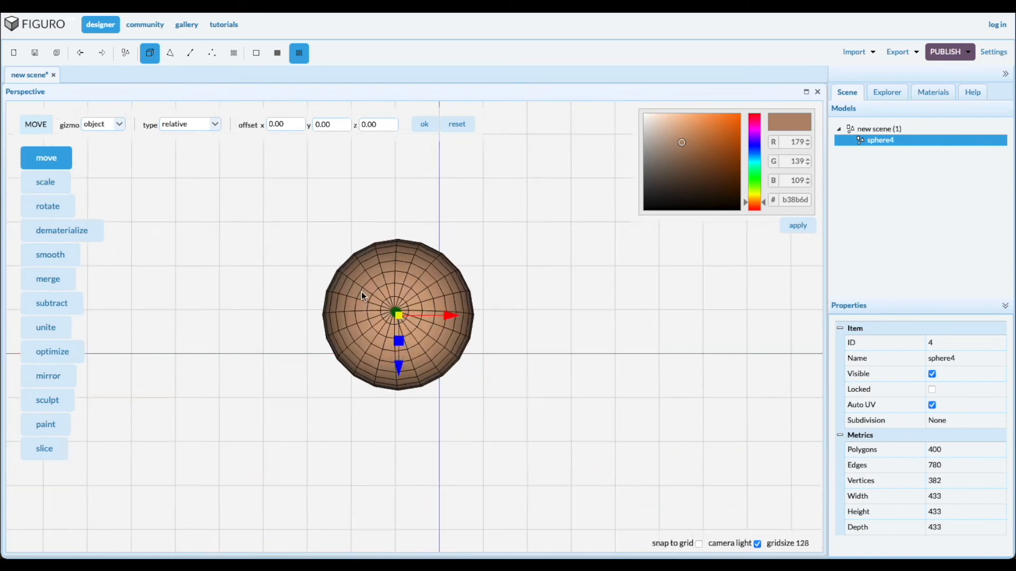
{"action": "scroll", "scroll_direction": "up", "scroll_amount": 3}
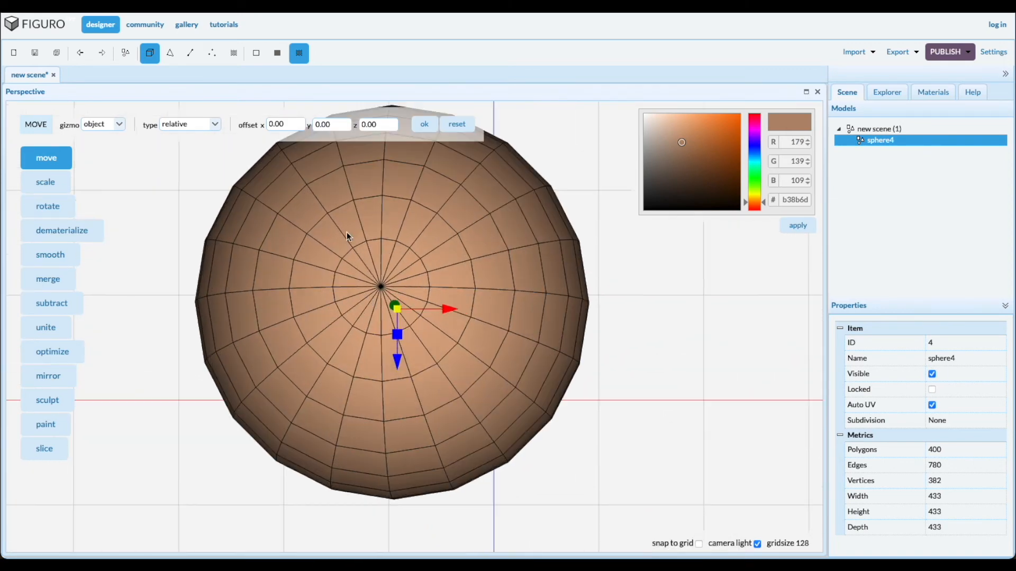
{"action": "mouse_move", "coordinate": [305, 254]}
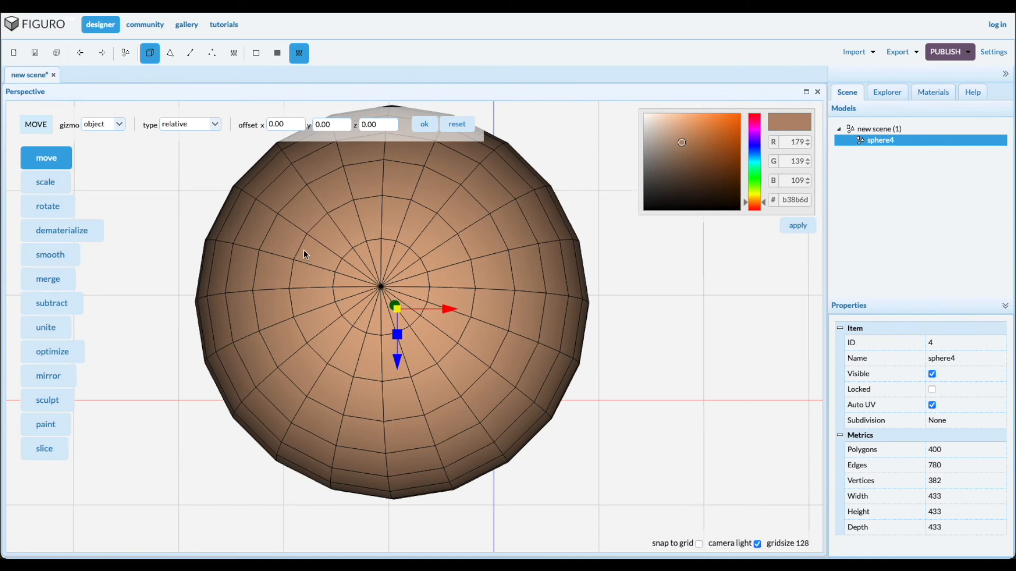
{"action": "left_click", "coordinate": [170, 53]}
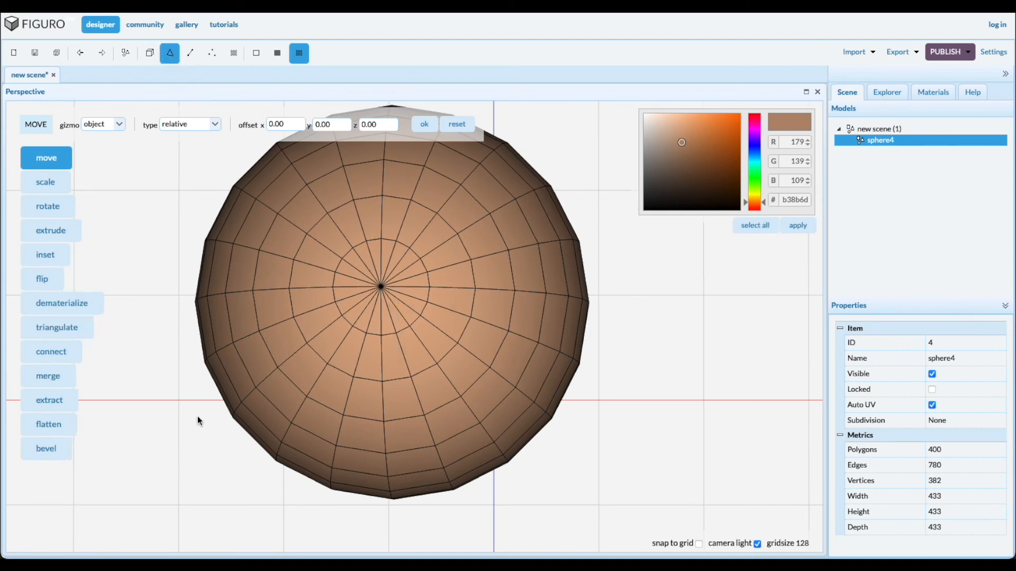
- Select the sphere's top cap faces and flatten them
{"action": "left_click", "coordinate": [369, 217]}
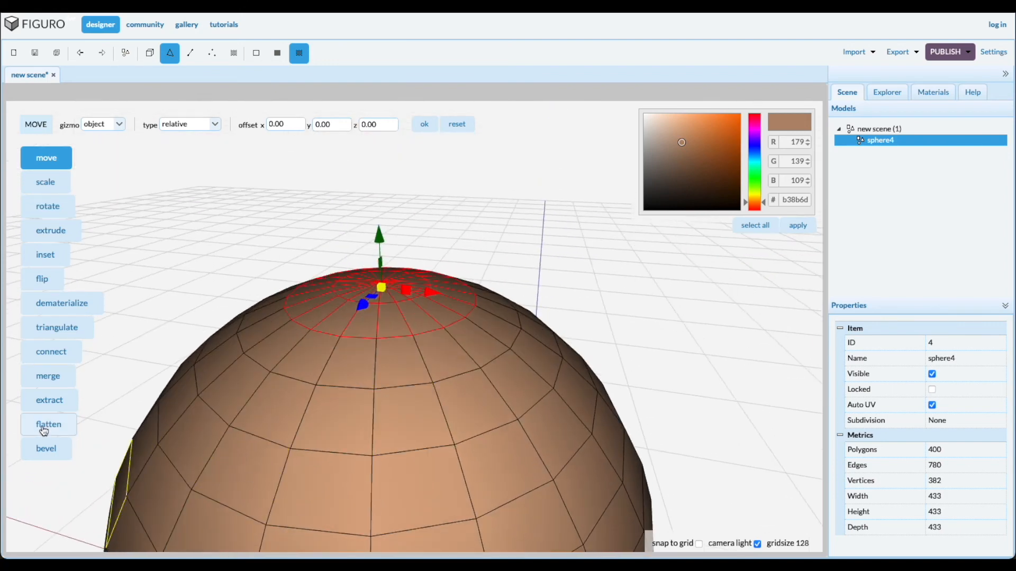
{"action": "left_click", "coordinate": [48, 425]}
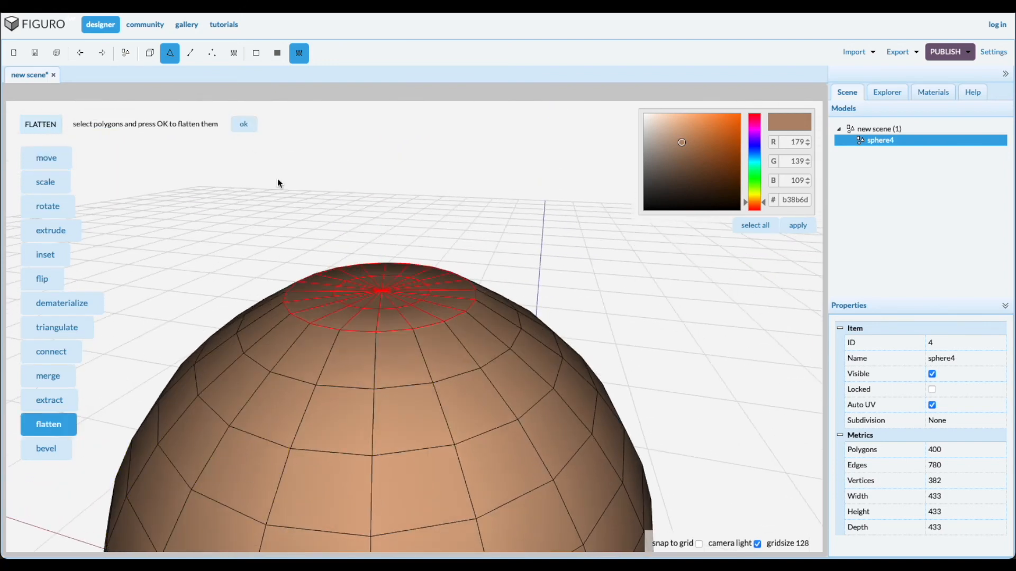
{"action": "left_click", "coordinate": [323, 476]}
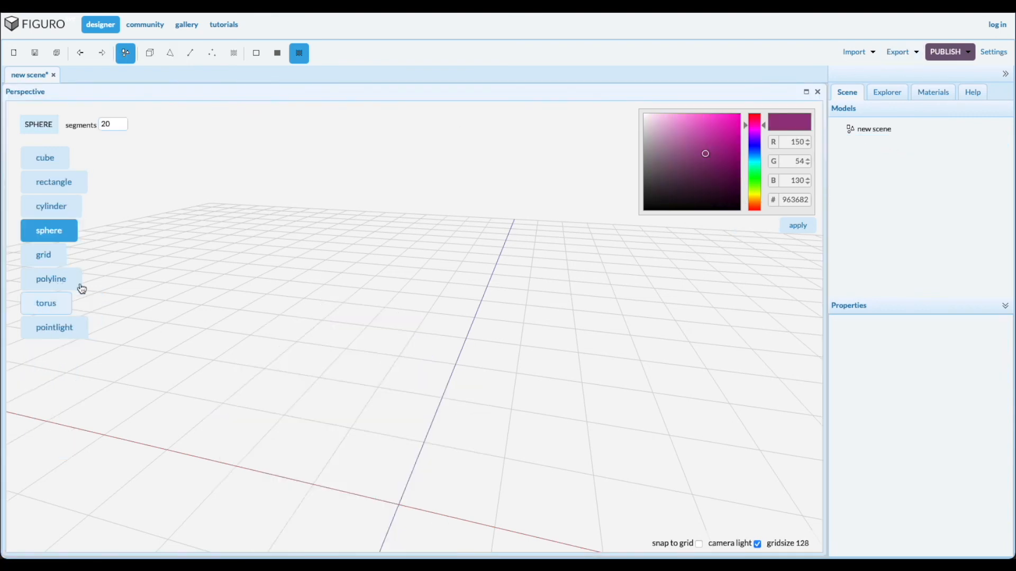
- Draw a yellow cube on the grid, select it, and enter polygon mode
{"action": "left_click", "coordinate": [44, 158]}
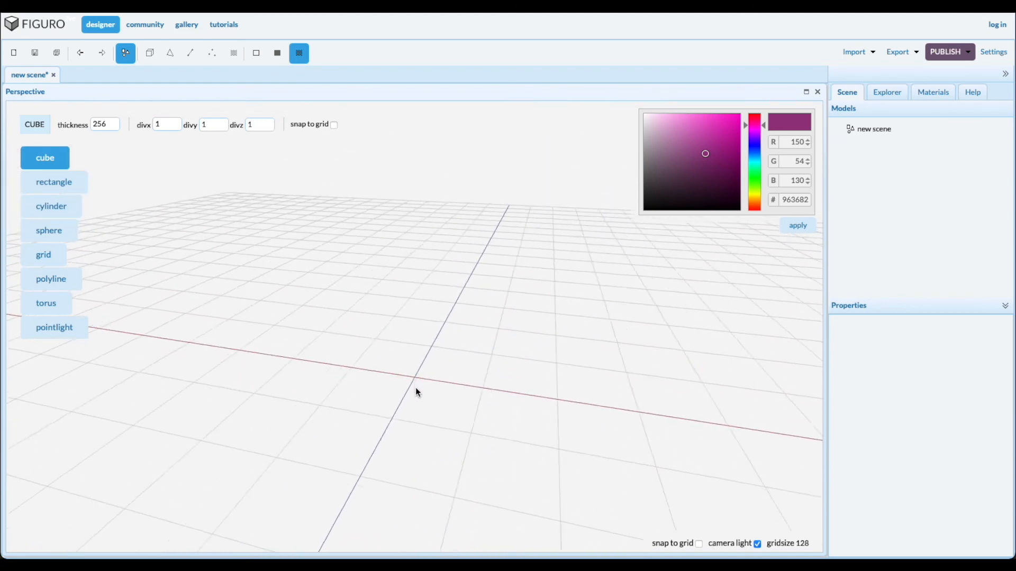
{"action": "left_click_drag", "start_coordinate": [417, 392], "coordinate": [470, 434]}
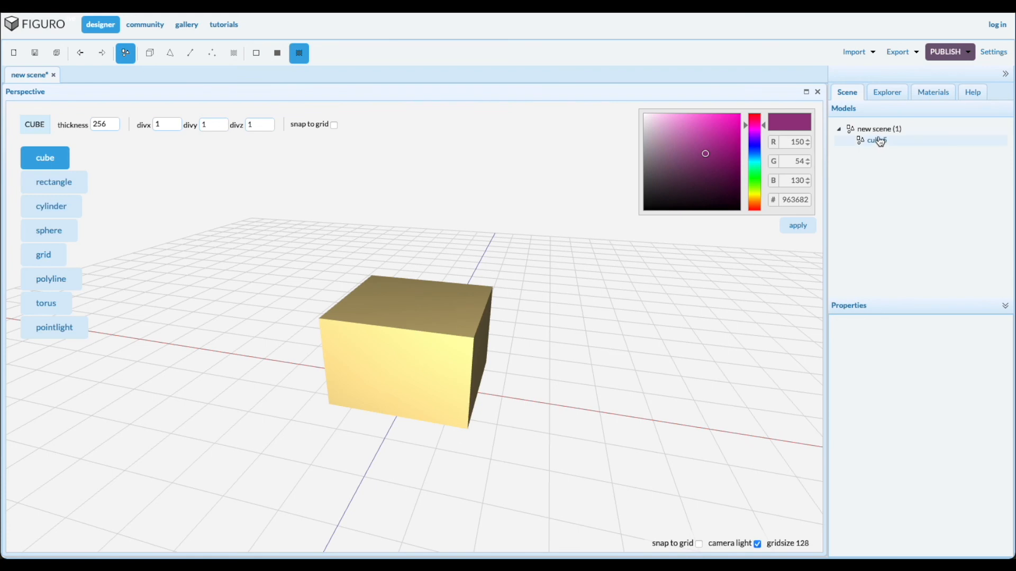
{"action": "left_click", "coordinate": [149, 53]}
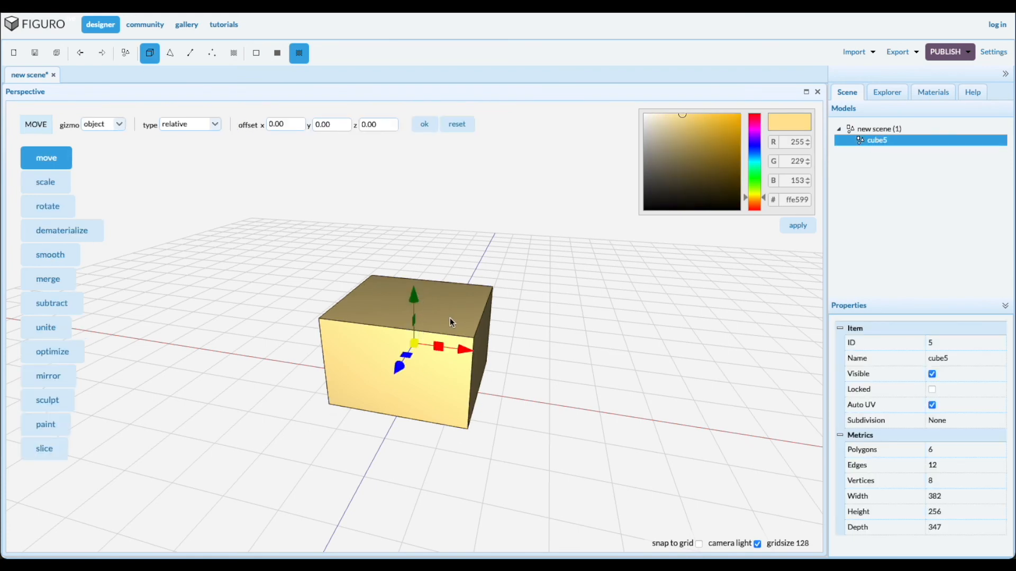
{"action": "left_click", "coordinate": [170, 52]}
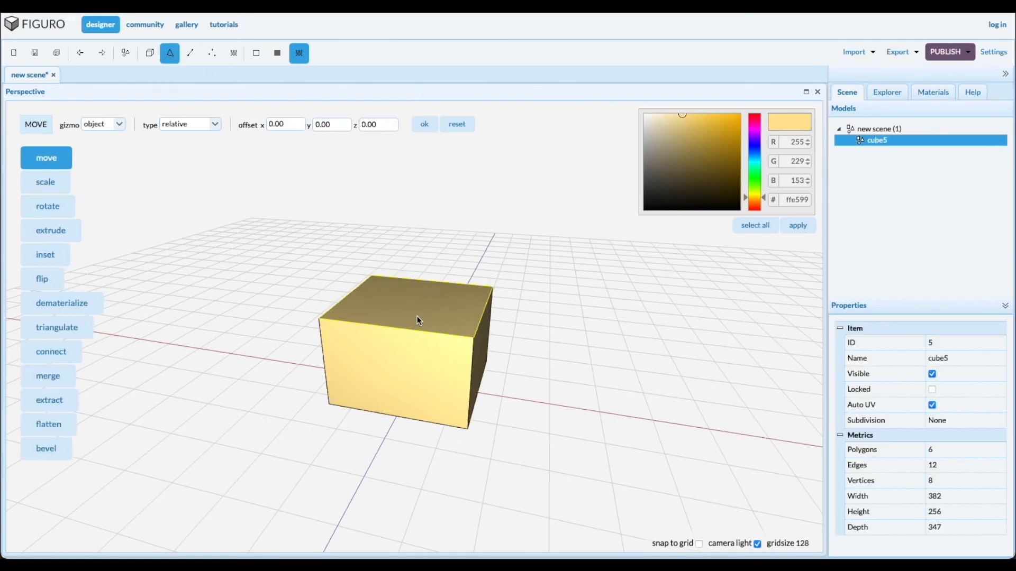
- Bevel cube5's top face, then undo the bevel, leaving 6 polygons
{"action": "left_click", "coordinate": [46, 448]}
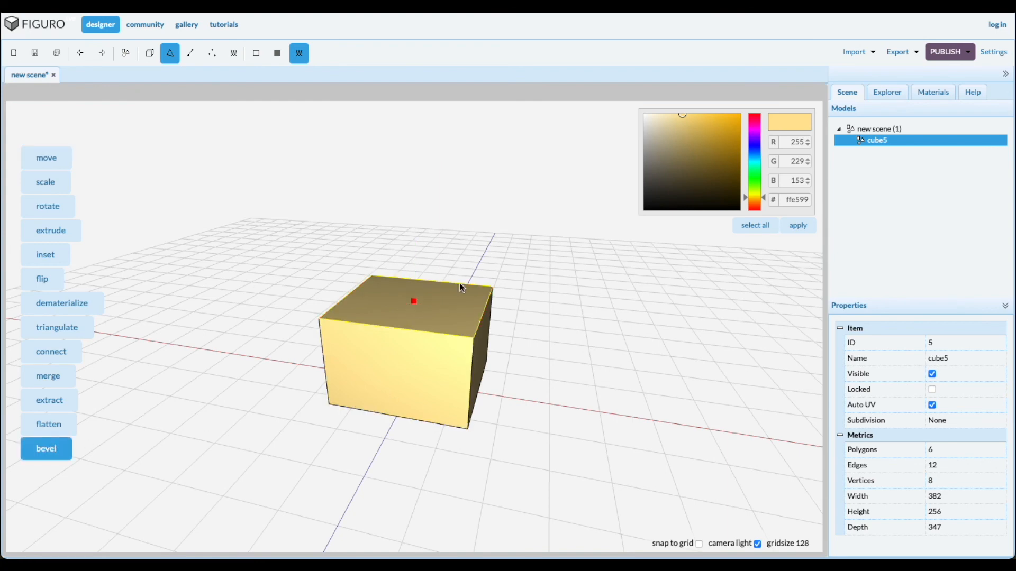
{"action": "left_click", "coordinate": [46, 448]}
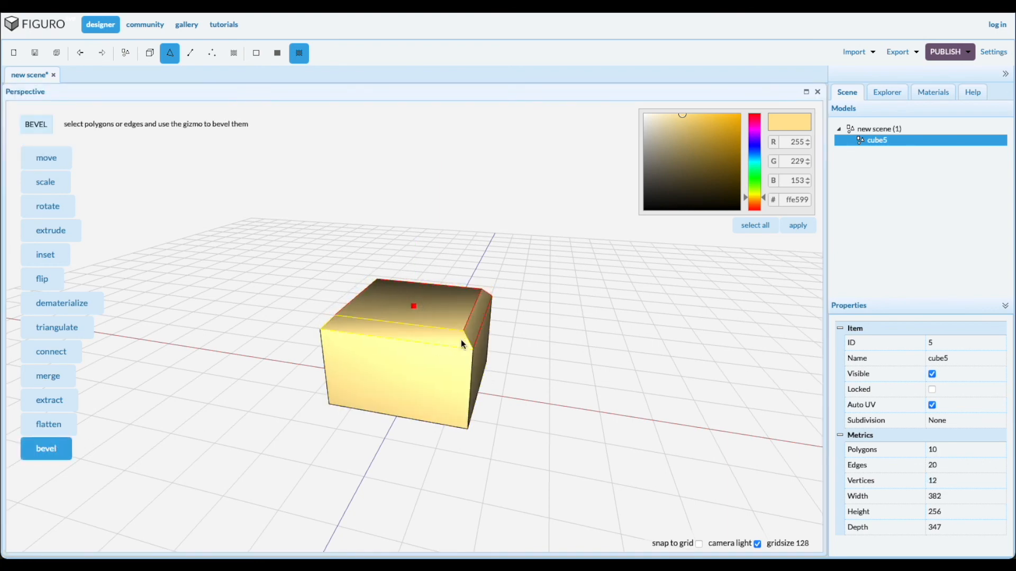
{"action": "left_click", "coordinate": [80, 52]}
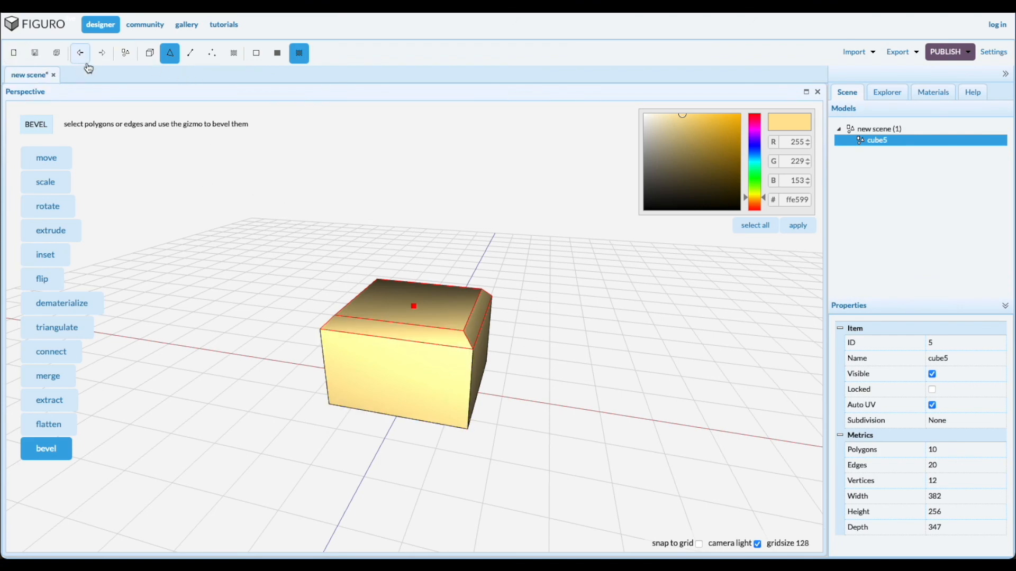
{"action": "left_click", "coordinate": [80, 52]}
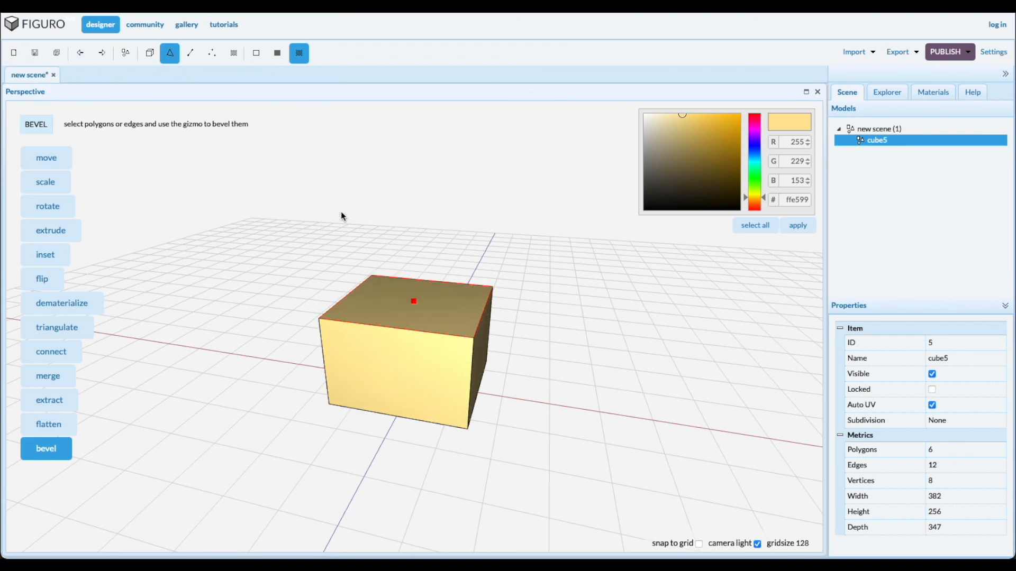
{"action": "mouse_move", "coordinate": [309, 250]}
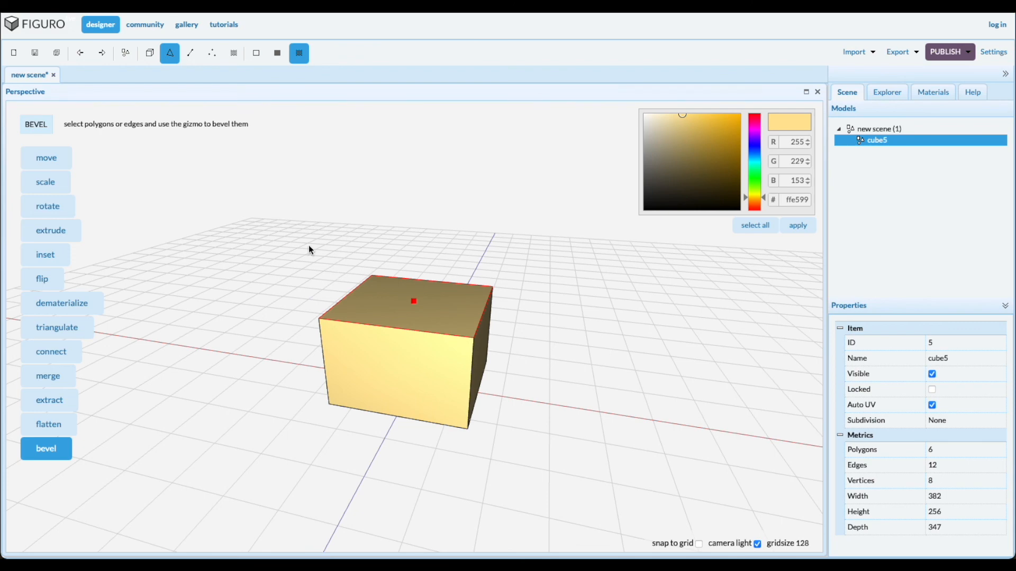
{"action": "mouse_move", "coordinate": [290, 164]}
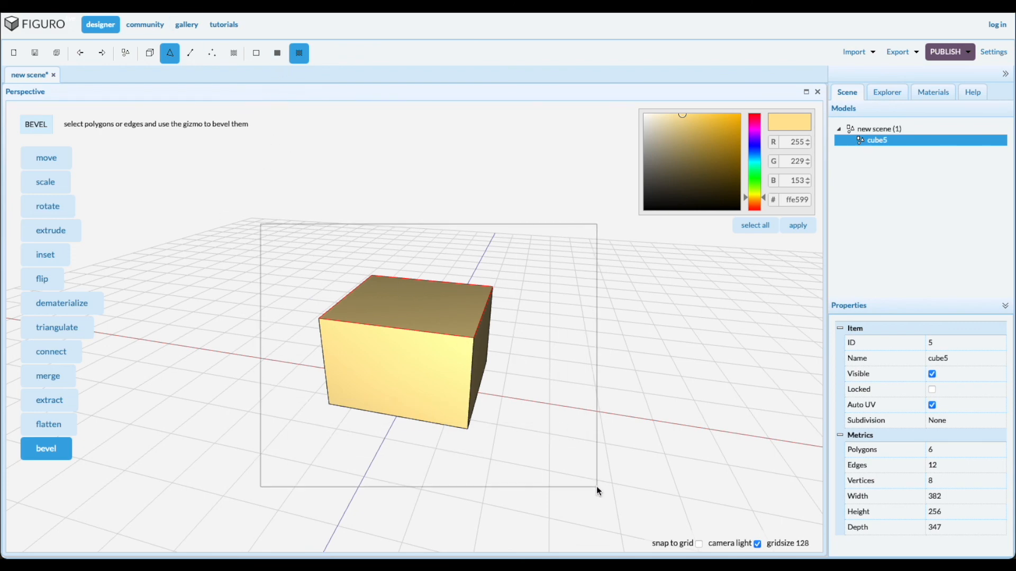
- Box-select every face of cube5 for beveling
{"action": "left_click", "coordinate": [413, 344]}
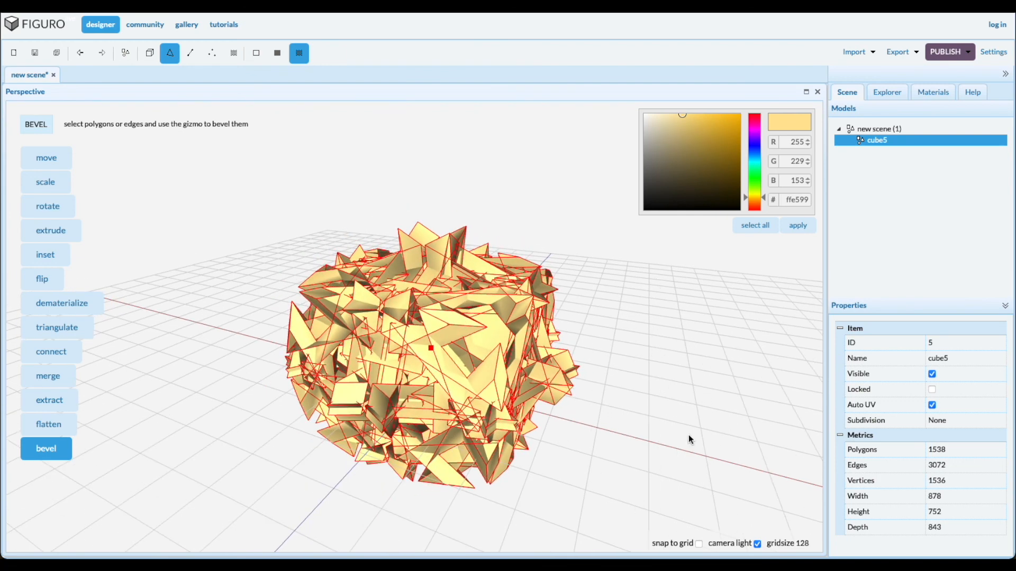
{"action": "mouse_move", "coordinate": [703, 349]}
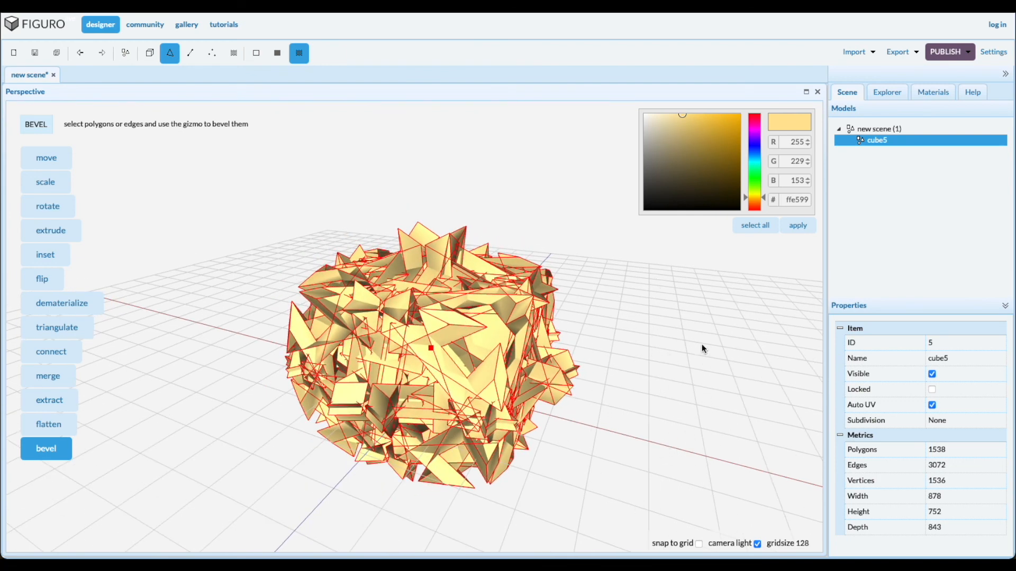
{"action": "mouse_move", "coordinate": [694, 371]}
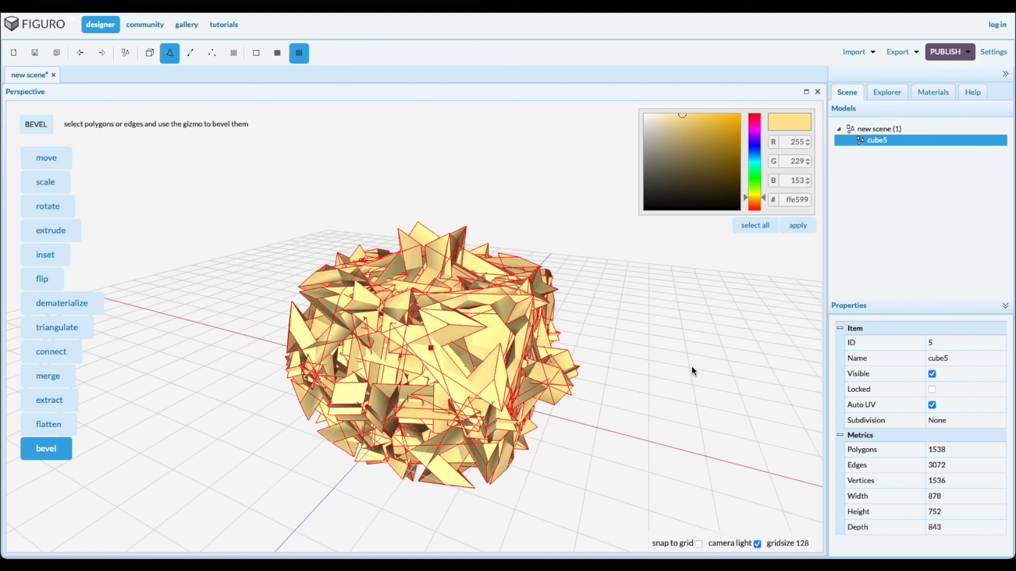
{"action": "mouse_move", "coordinate": [679, 401]}
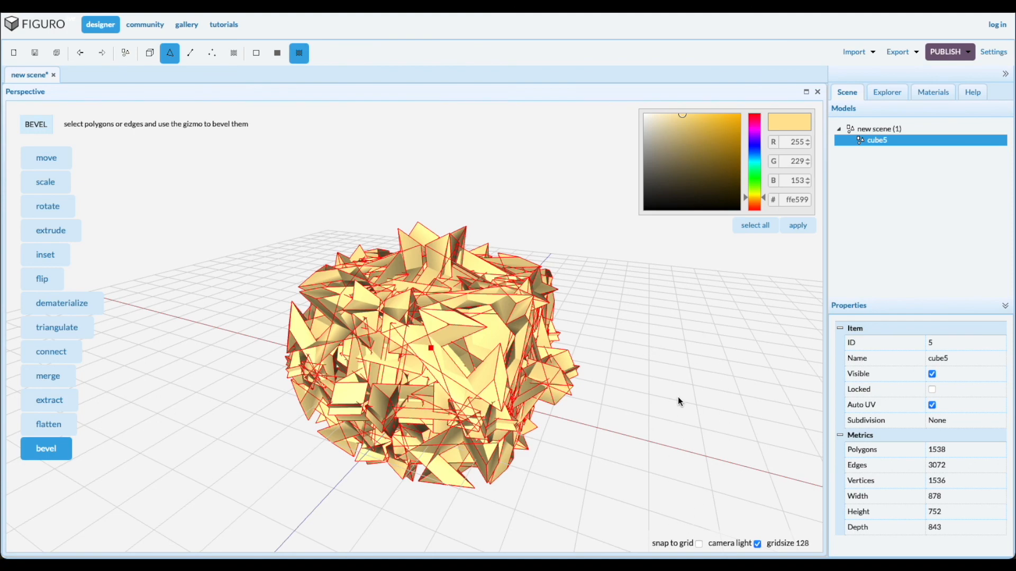